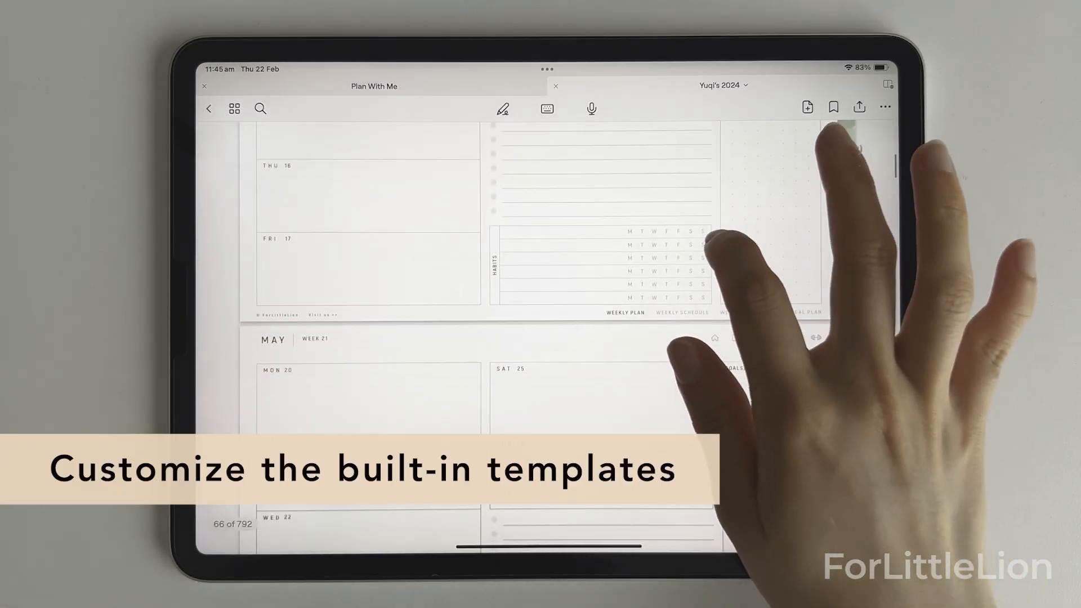
Scroll through the planner to the Index and jump to the Wellness habit page via the HABIT link
scroll("down", 3)
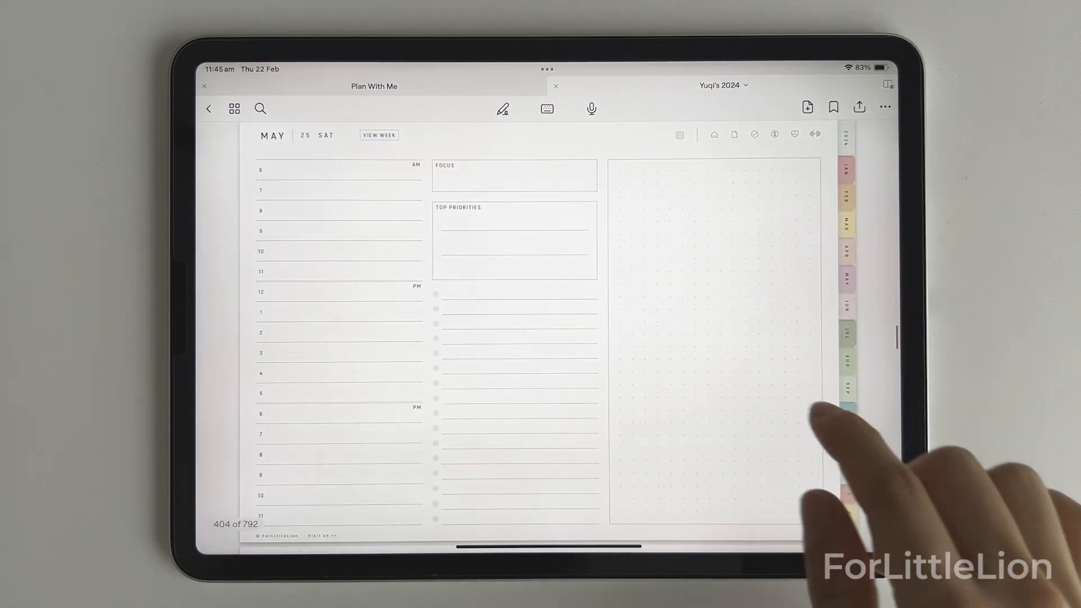
scroll("down", 3)
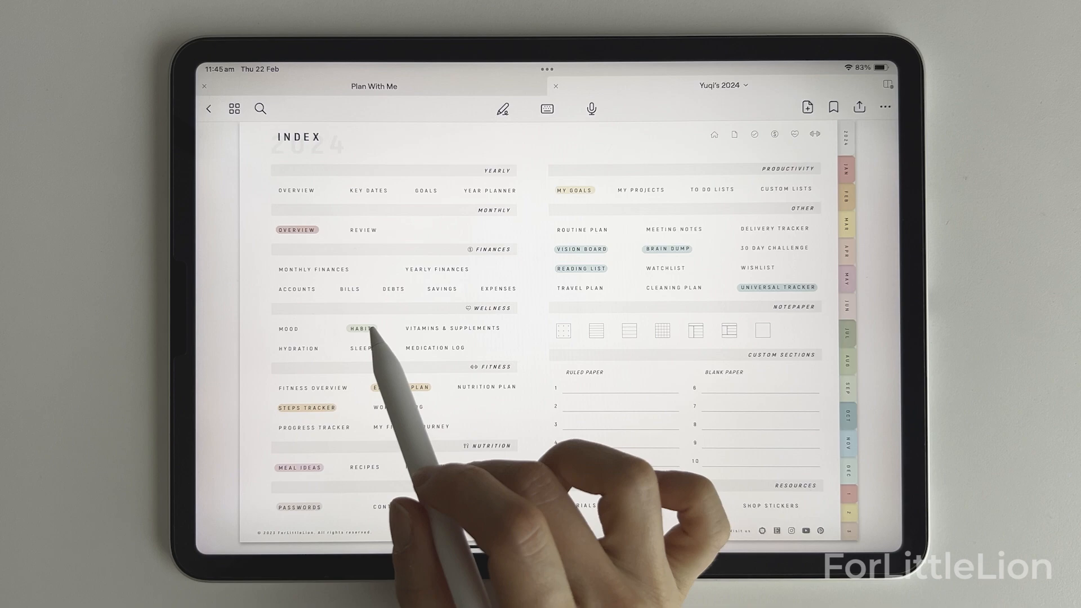
left_click(362, 328)
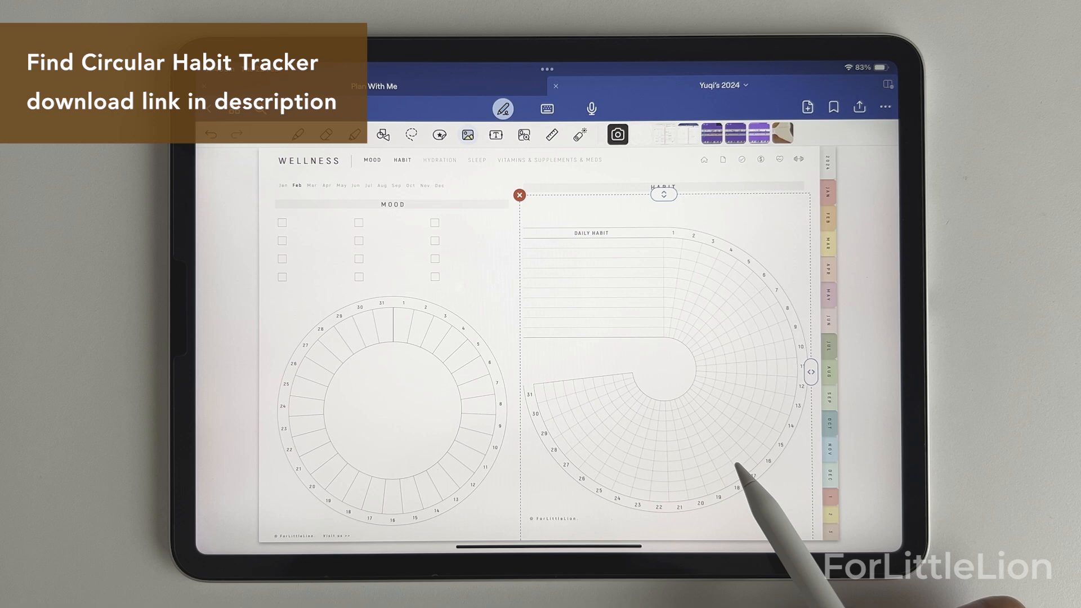
Paste the copied handwritten habit list with its yellow dots onto the circular habit tracker
left_click(519, 195)
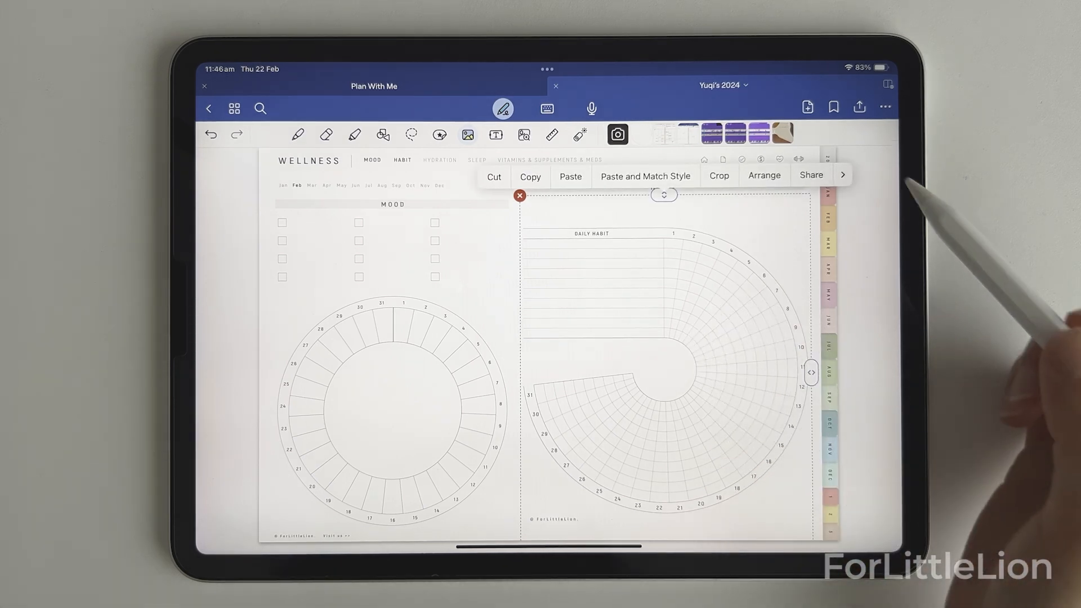
left_click(763, 176)
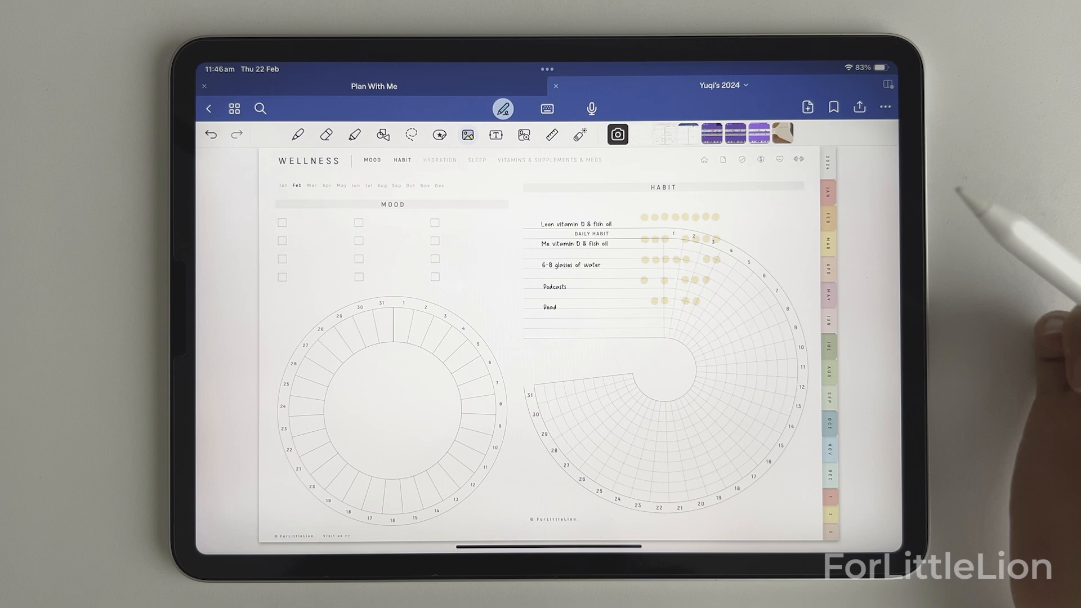
left_click(412, 134)
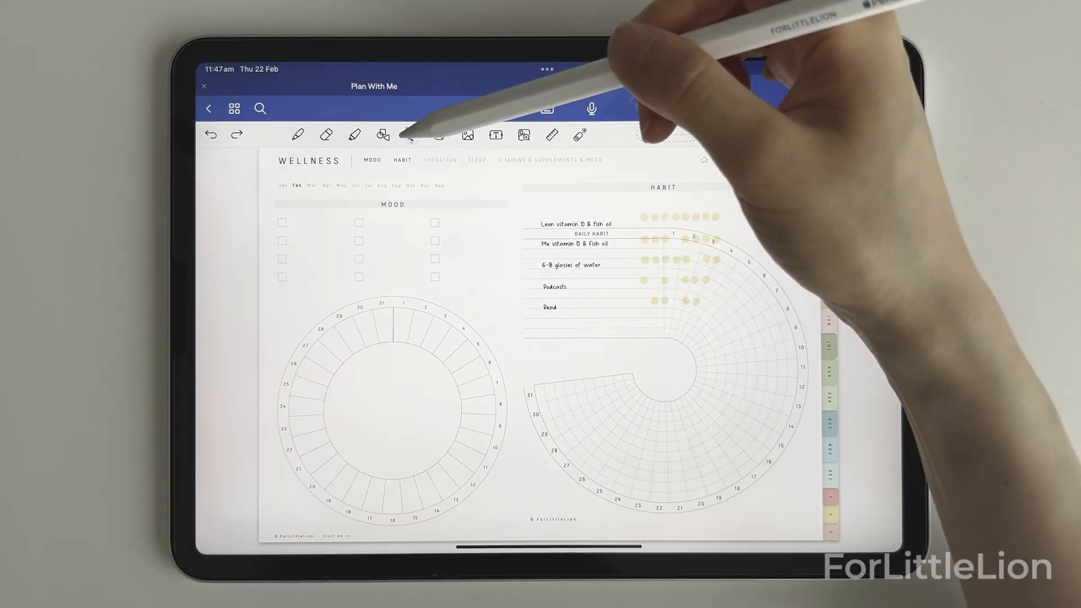
Set the Lasso tool to ignore images so only the handwriting gets selected and moved
left_click(411, 134)
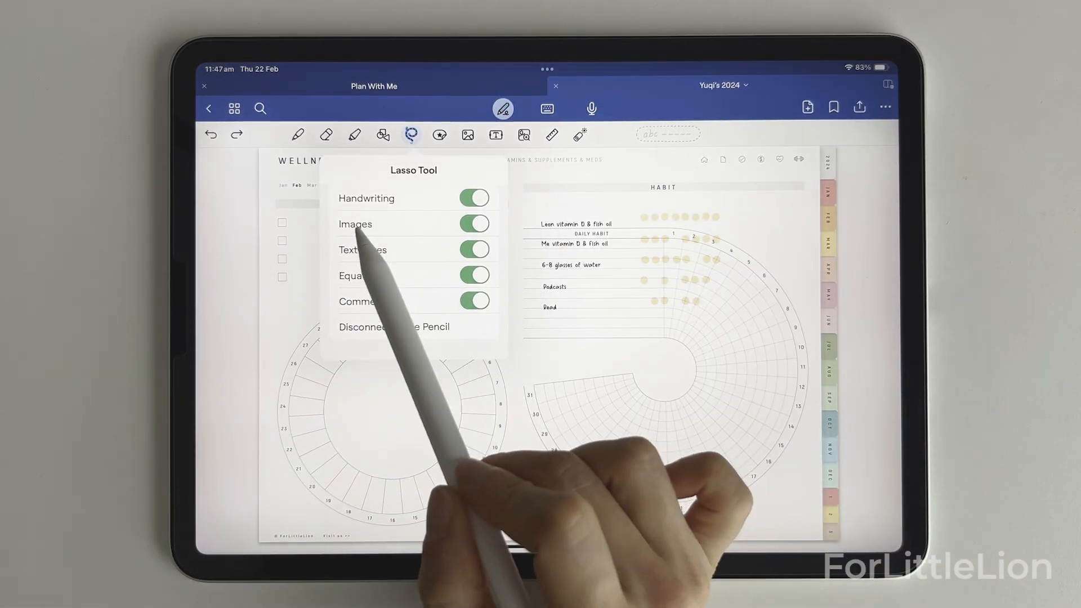
left_click(473, 223)
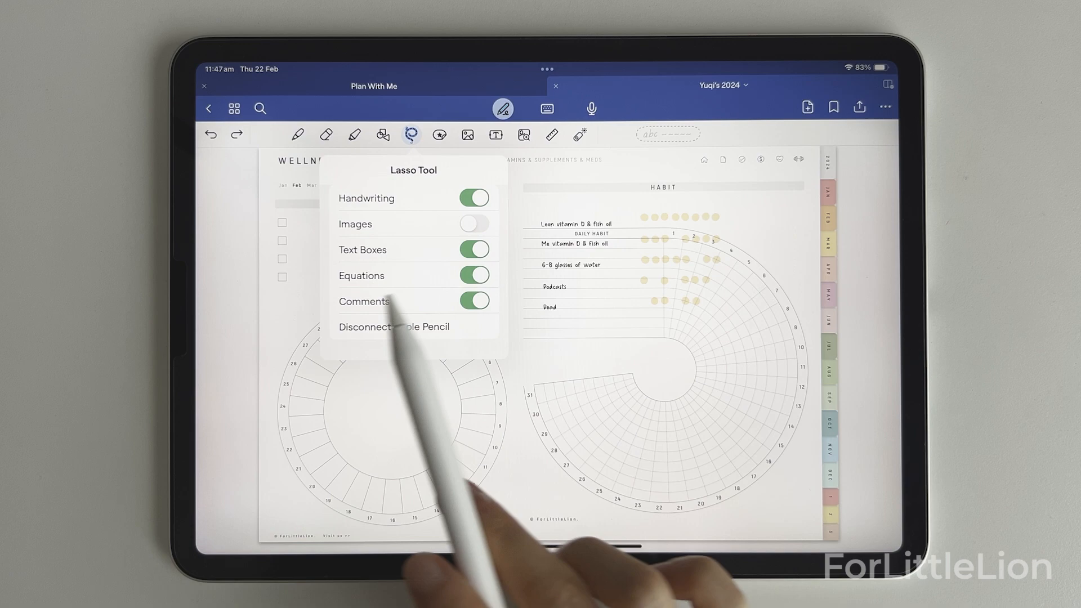
left_click(327, 134)
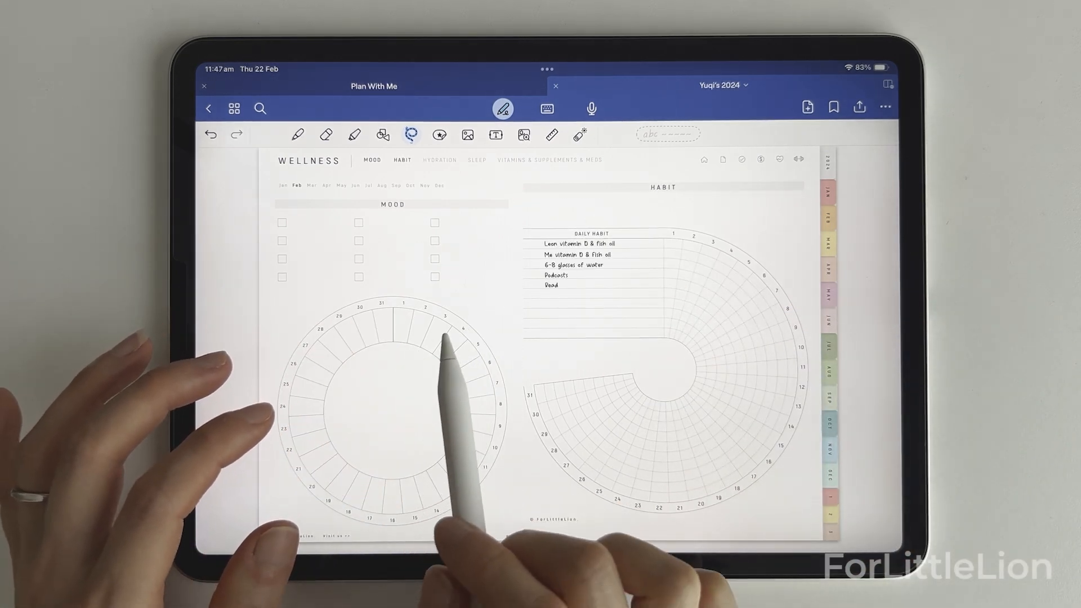
mouse_move(448, 413)
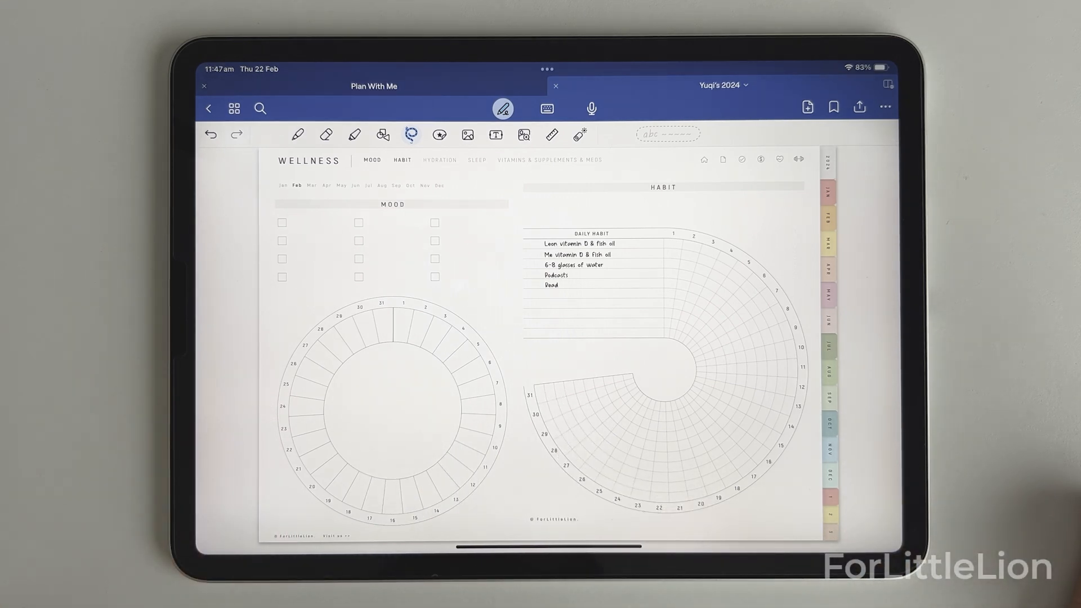
mouse_move(916, 324)
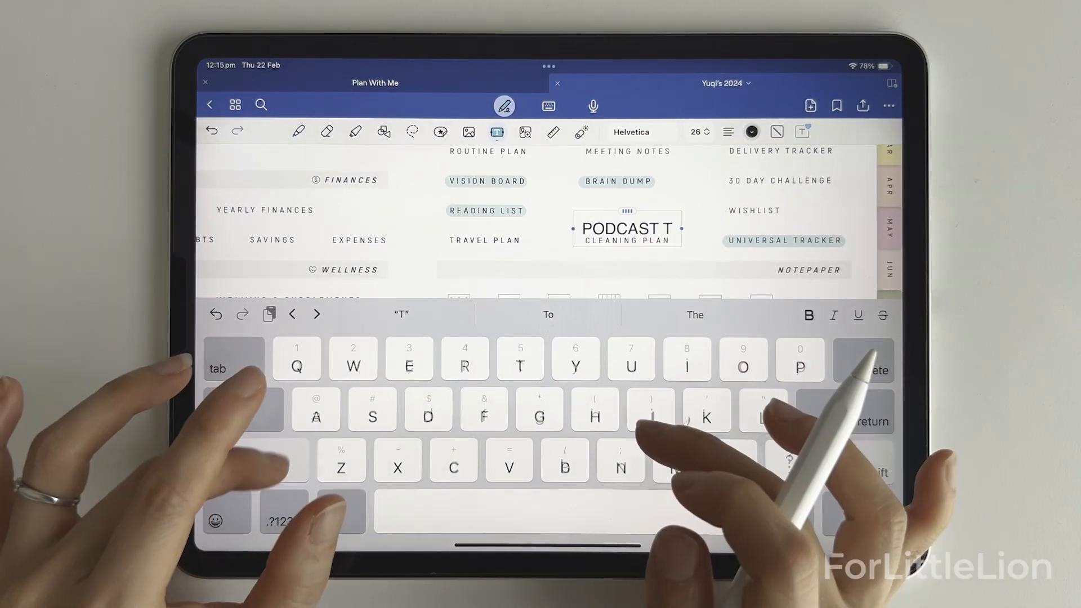
Finish the PODCAST TRACKER text label and place it over the Watchlist index entry
type("RACKER")
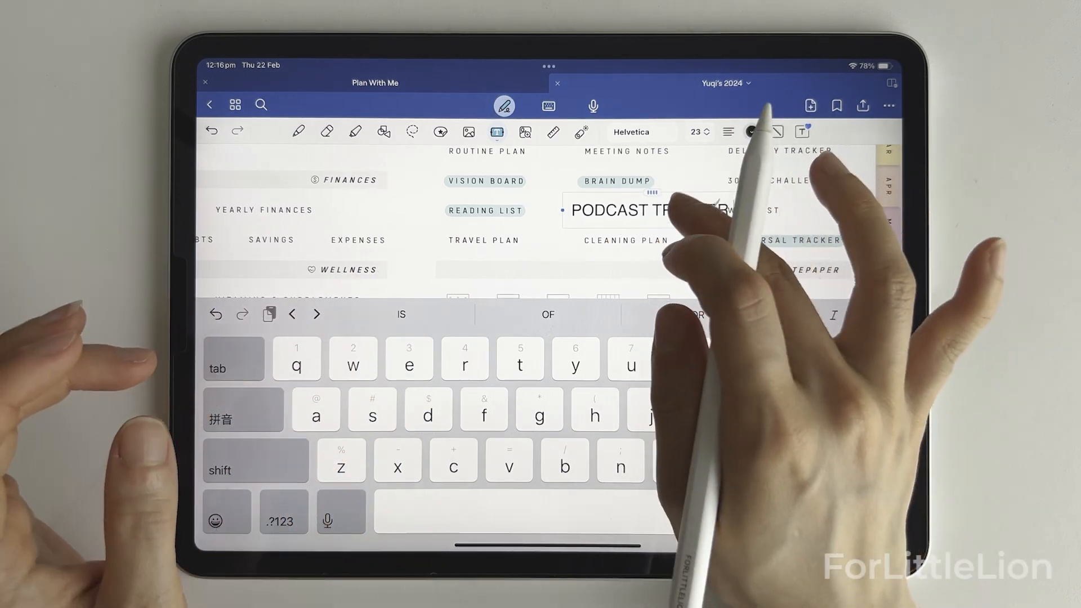
double_click(649, 211)
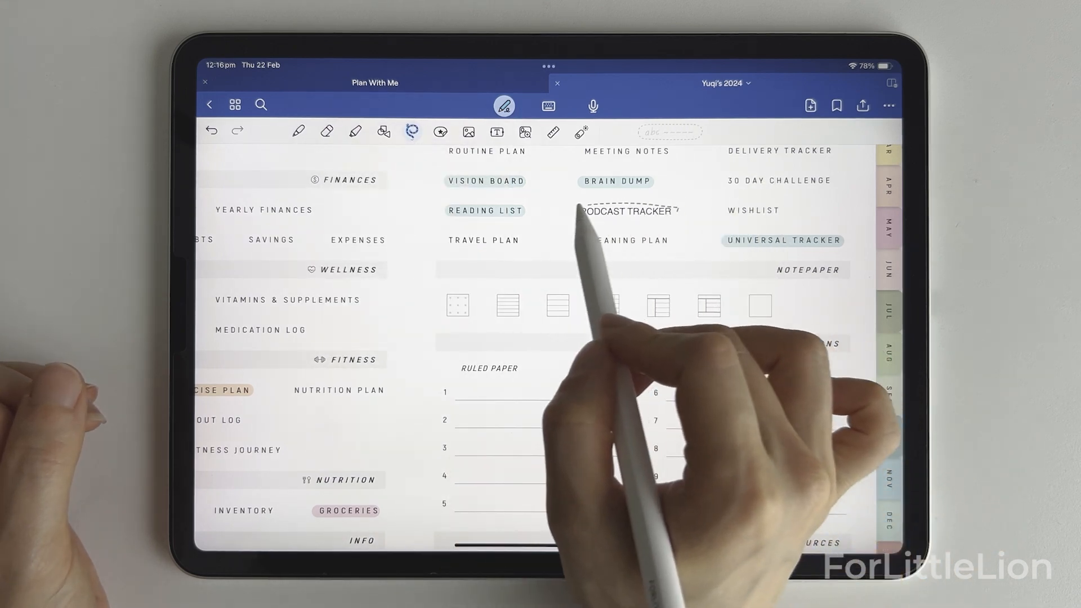
left_click(625, 210)
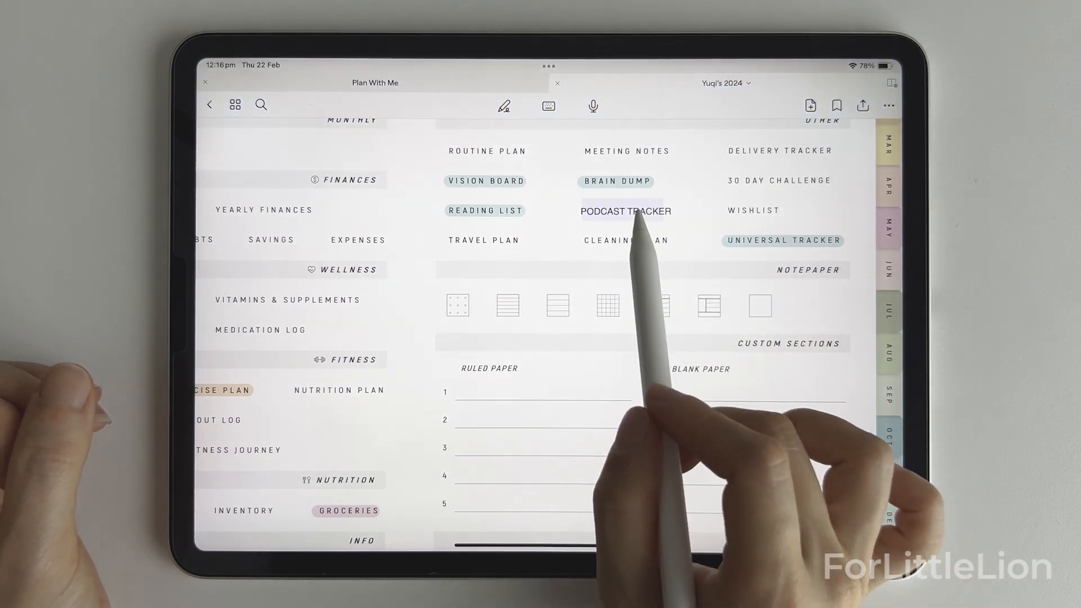
Retitle the former Watchlist page and its Films header with the PODCAST TRACKER label
left_click(753, 210)
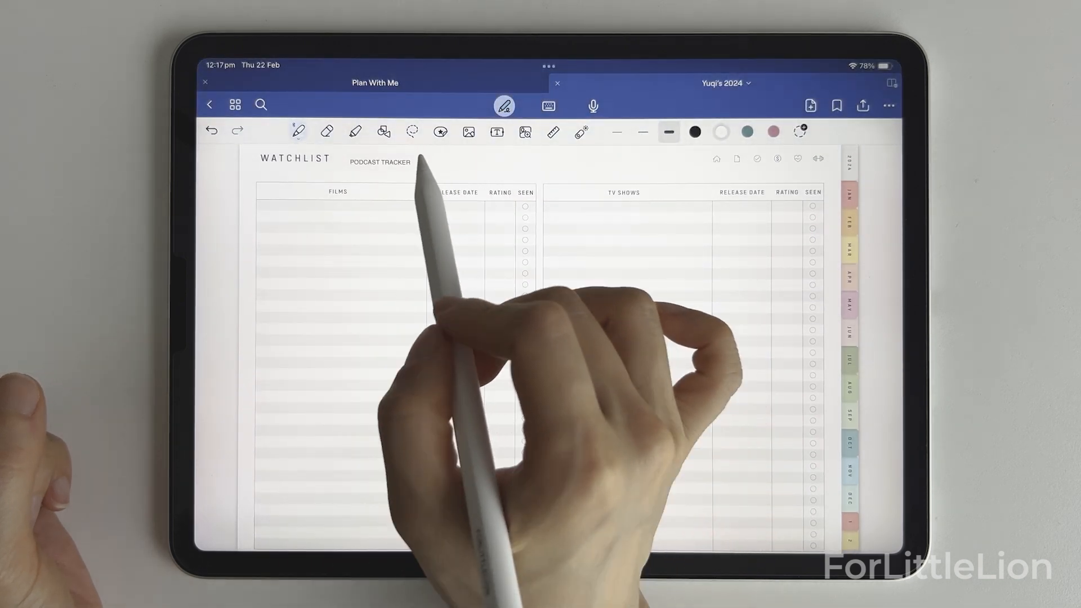
left_click(412, 131)
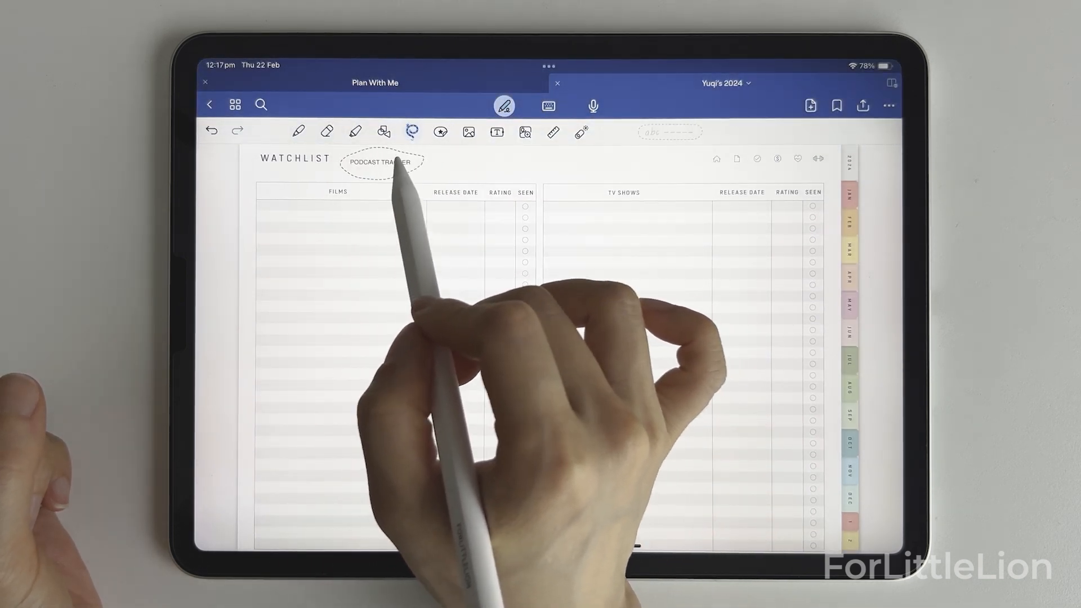
left_click(382, 162)
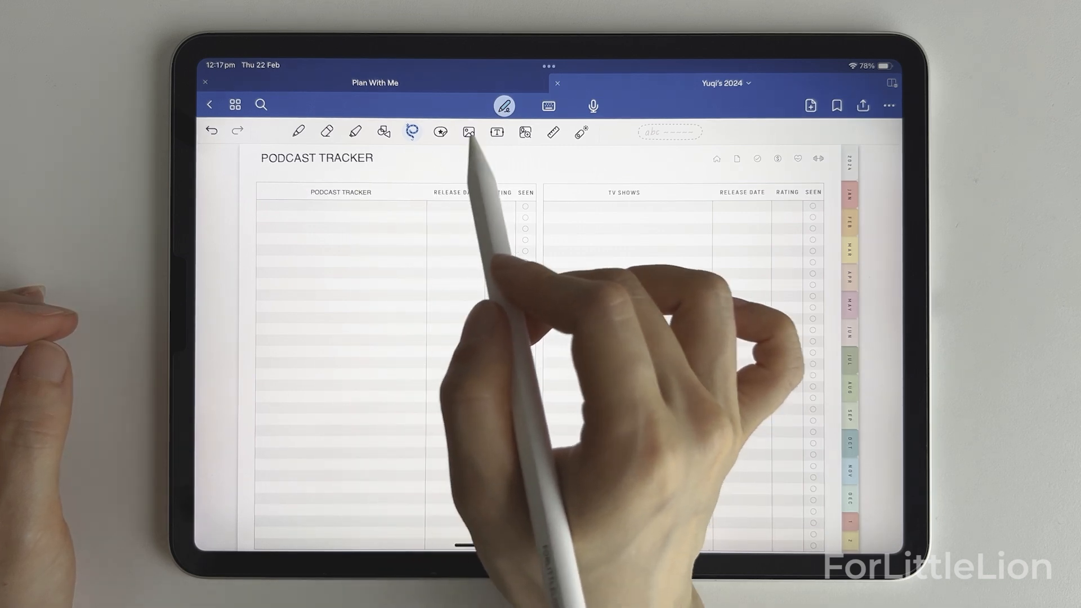
left_click(340, 191)
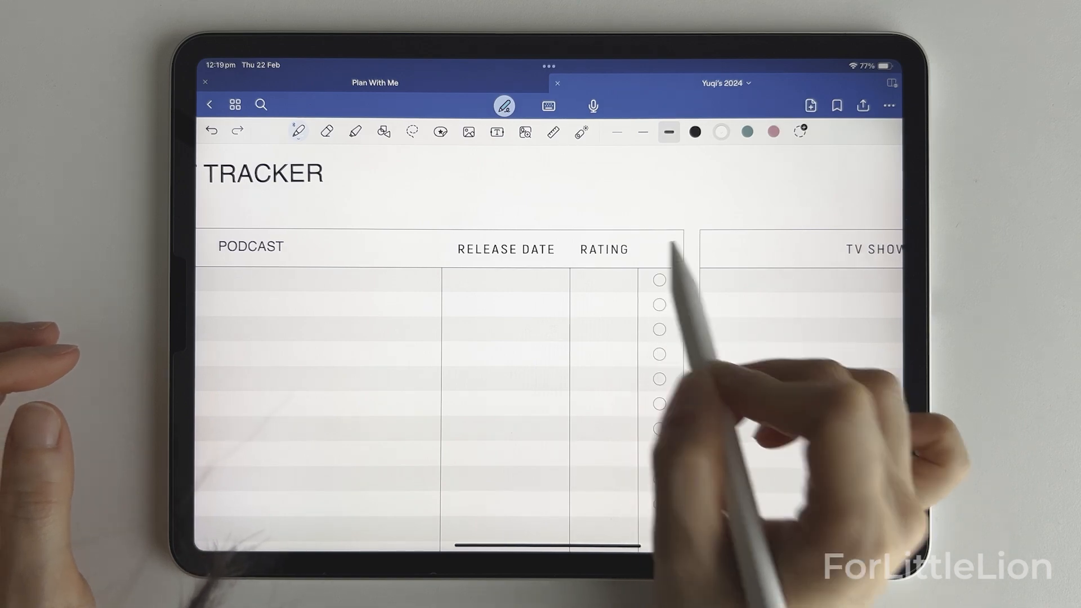
Relabel the Seen column as DONE and align the new PODCAST, RELEASE DATE, RATING, DONE headers
left_click(496, 131)
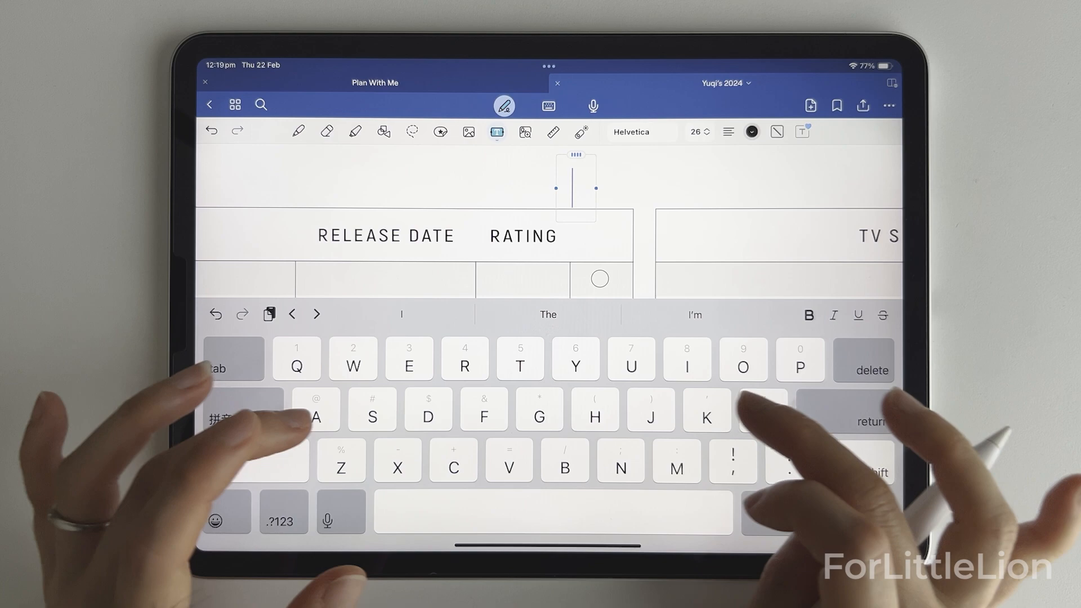
type("DONE")
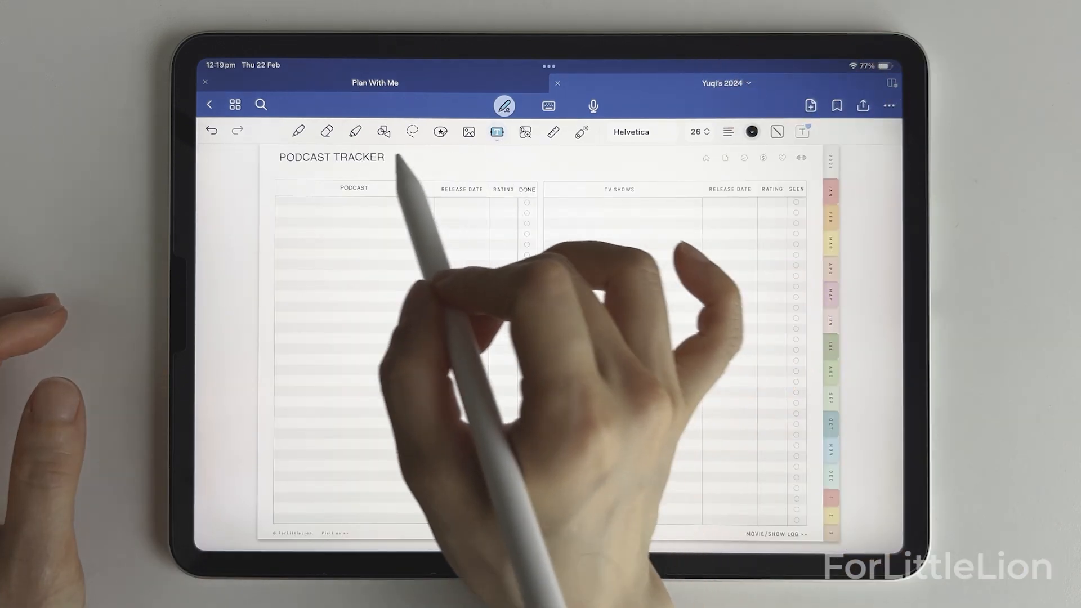
left_click(412, 131)
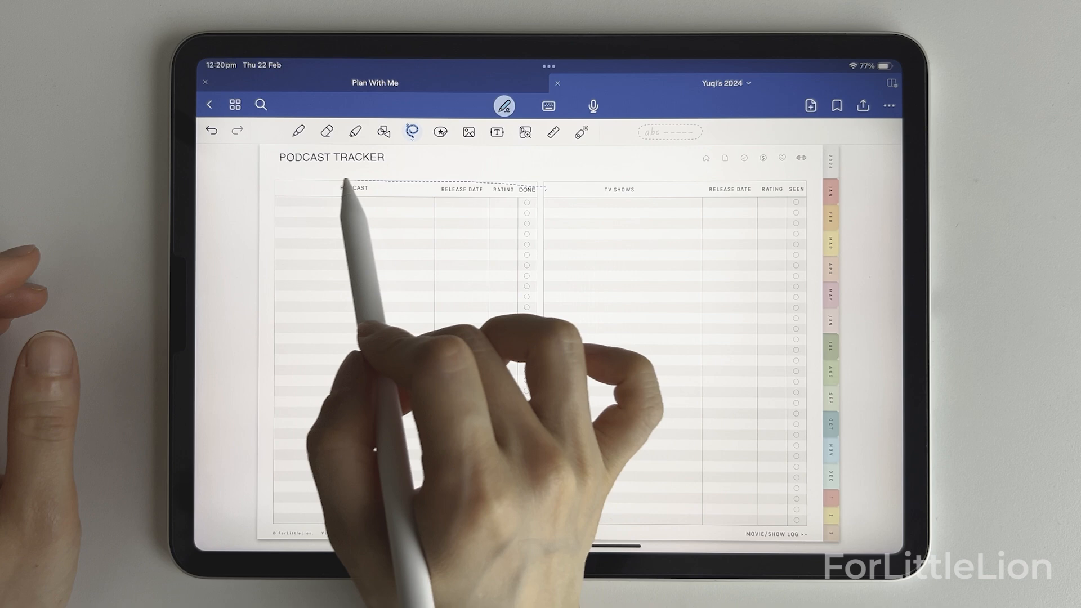
left_click(351, 192)
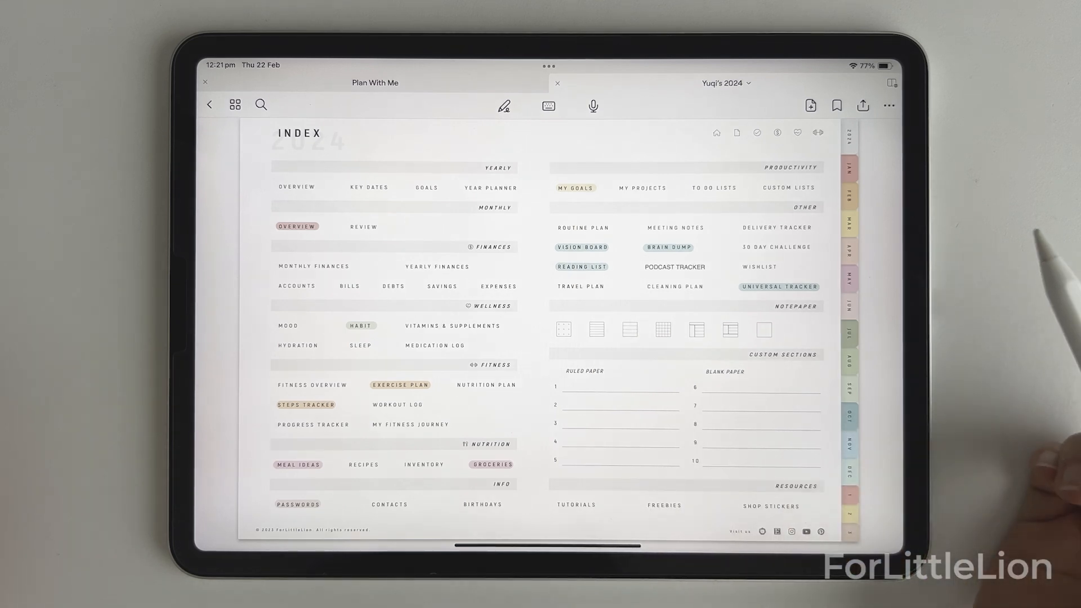
Import the attendance tracker file from Downloads into the planner
left_click(582, 227)
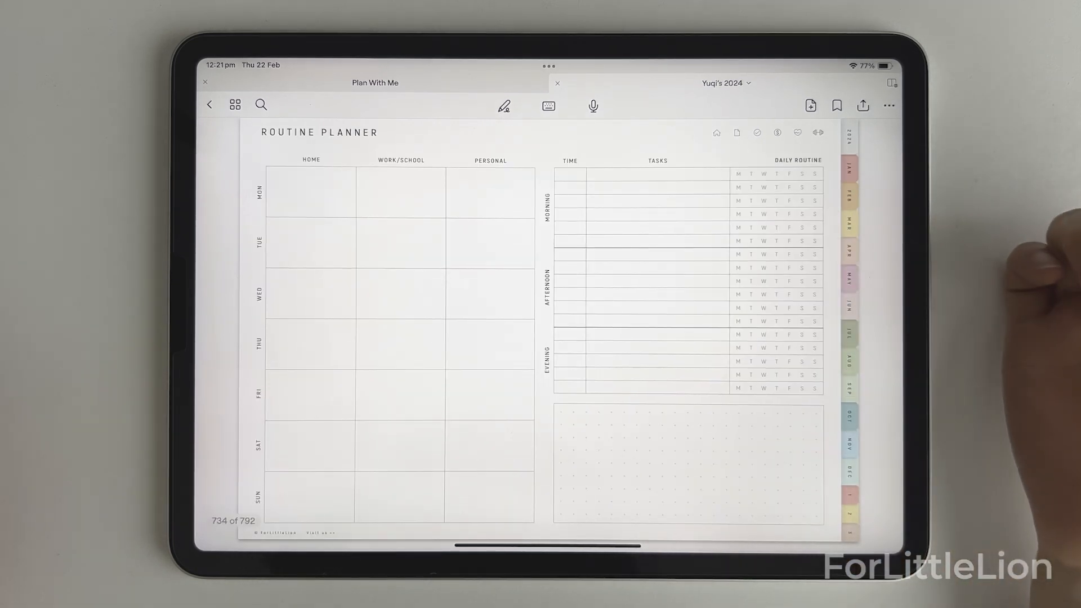
left_click(809, 104)
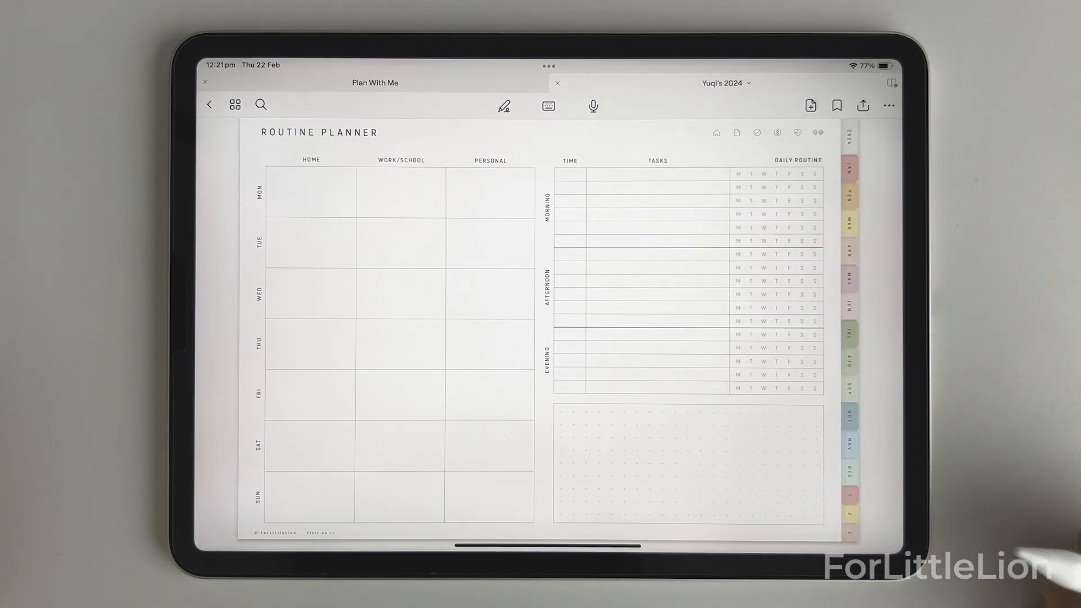
left_click(809, 106)
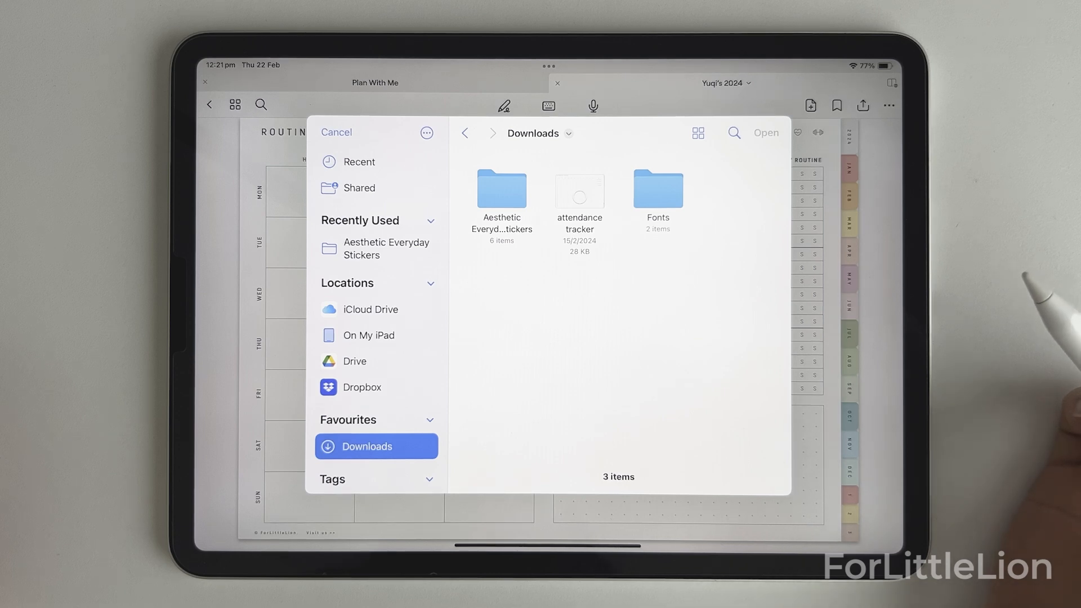
mouse_move(1013, 296)
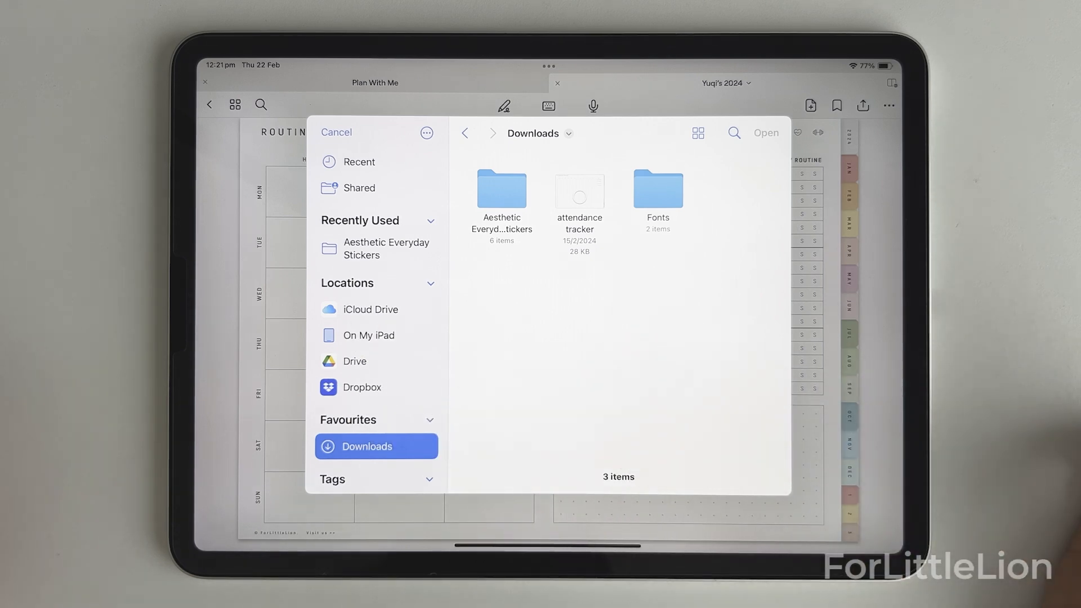
mouse_move(655, 193)
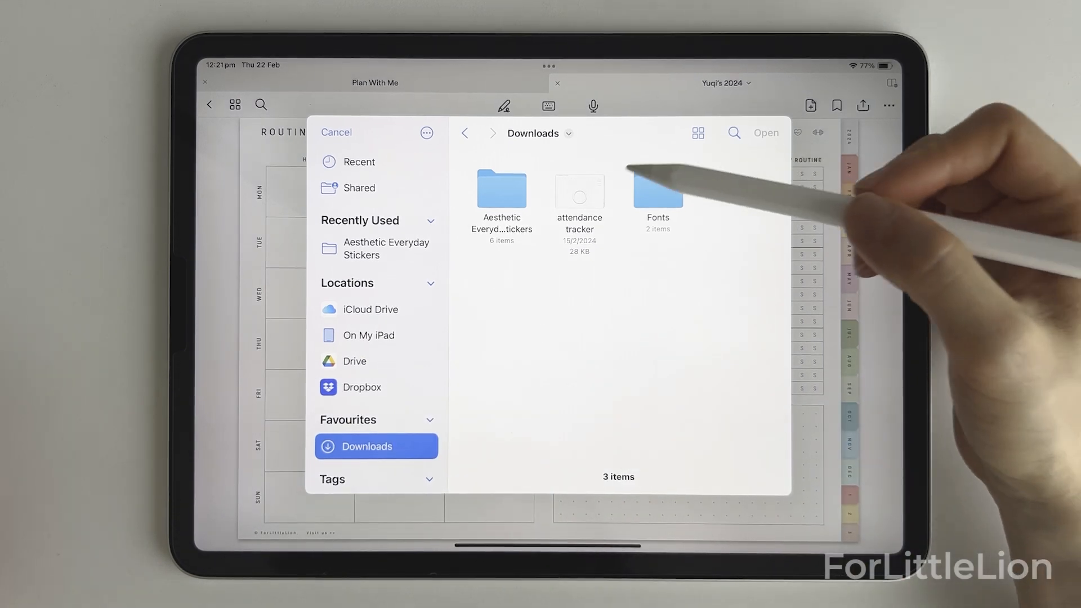
left_click(578, 195)
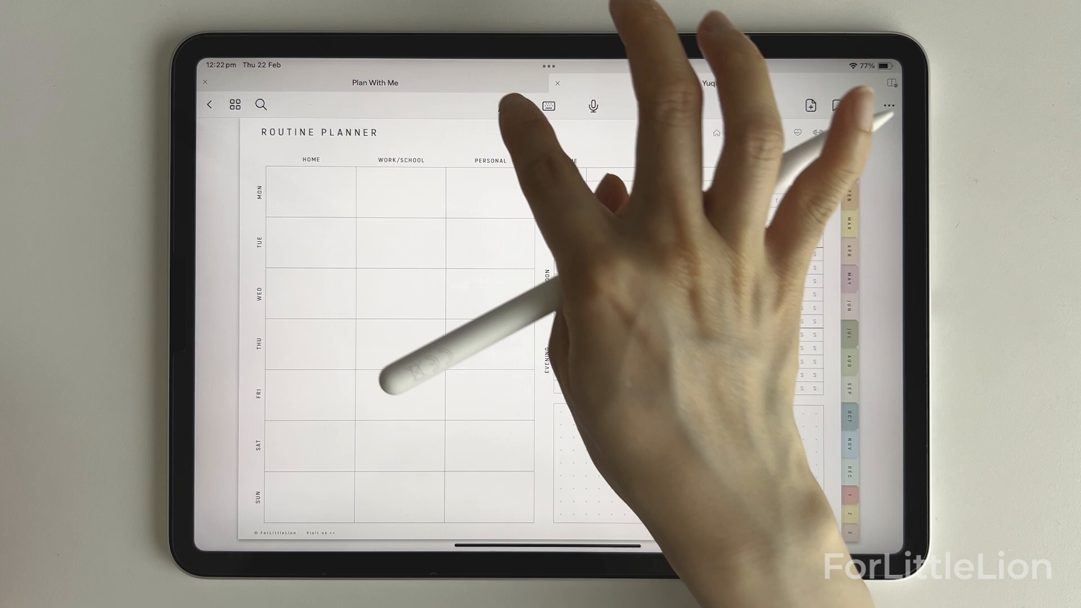
Create an ATTENDANCE TRACKER text label on the index and set it to link to a document page
left_click(504, 106)
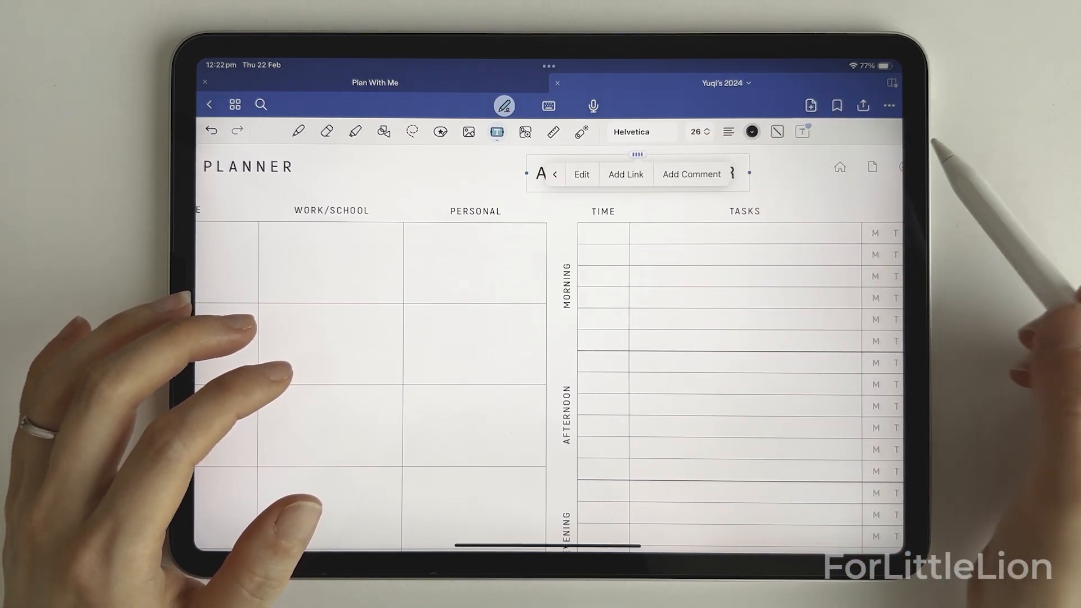
left_click(625, 173)
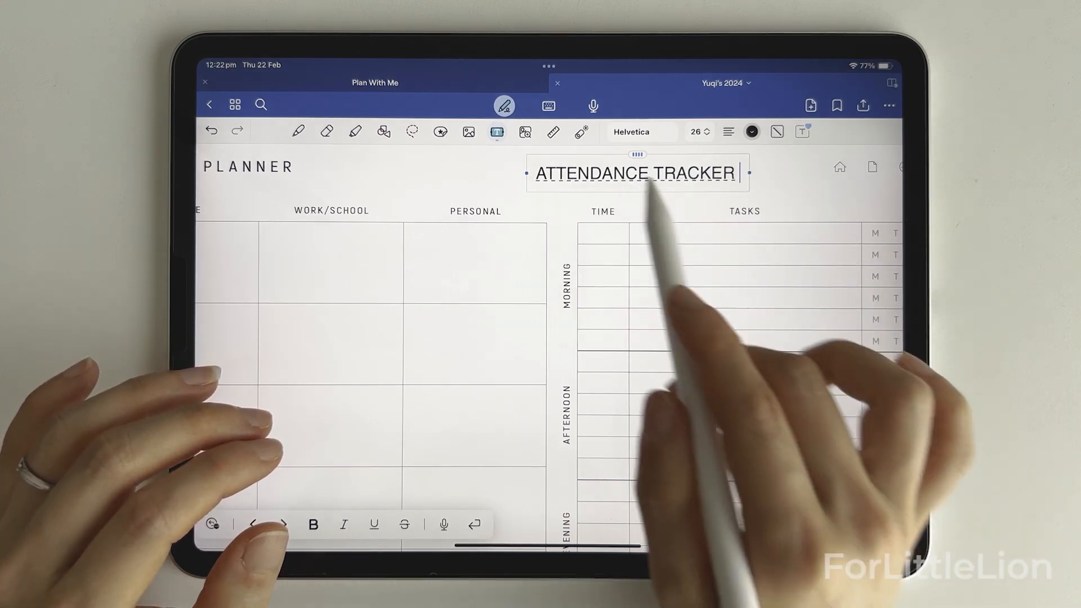
left_click(633, 173)
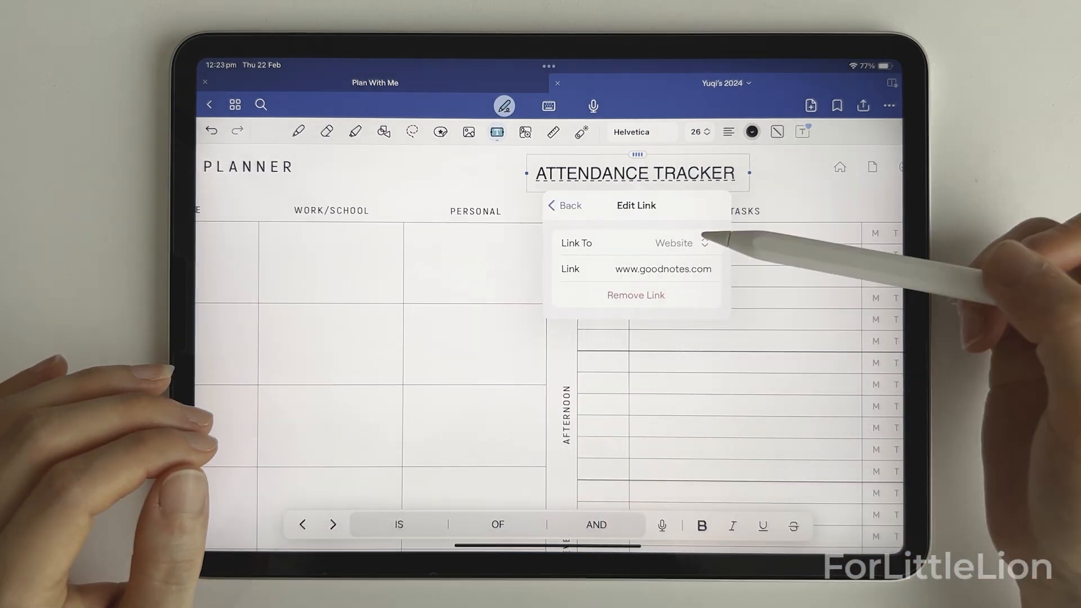
left_click(680, 243)
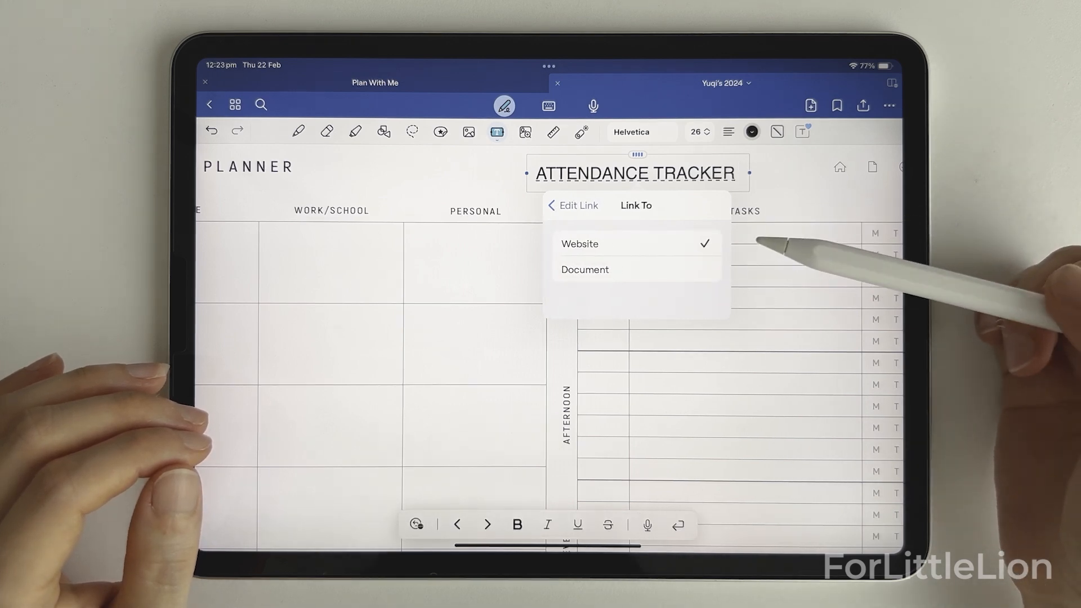
left_click(584, 269)
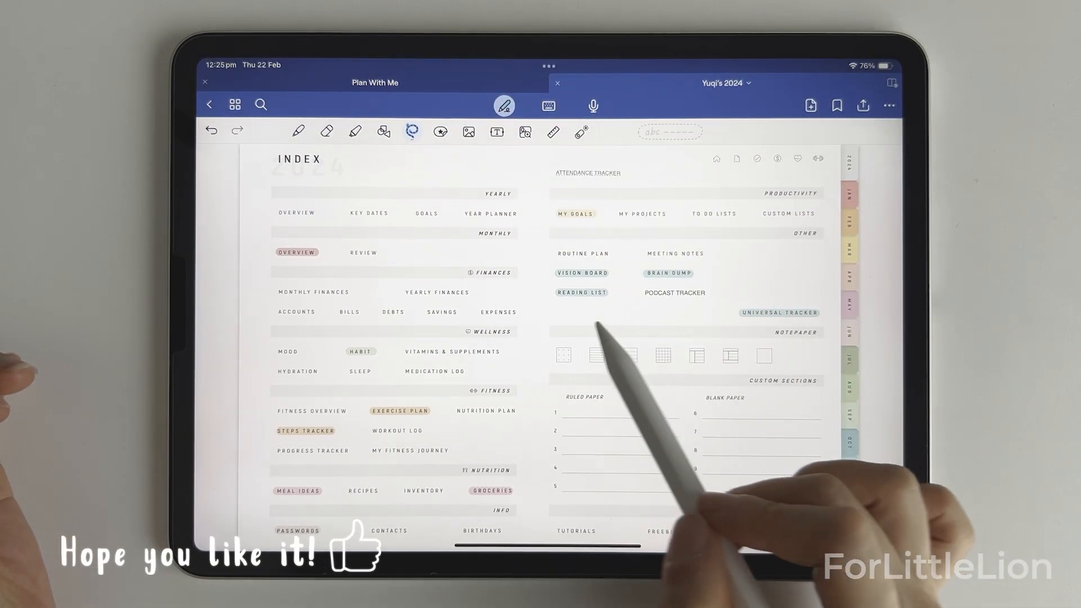
mouse_move(669, 379)
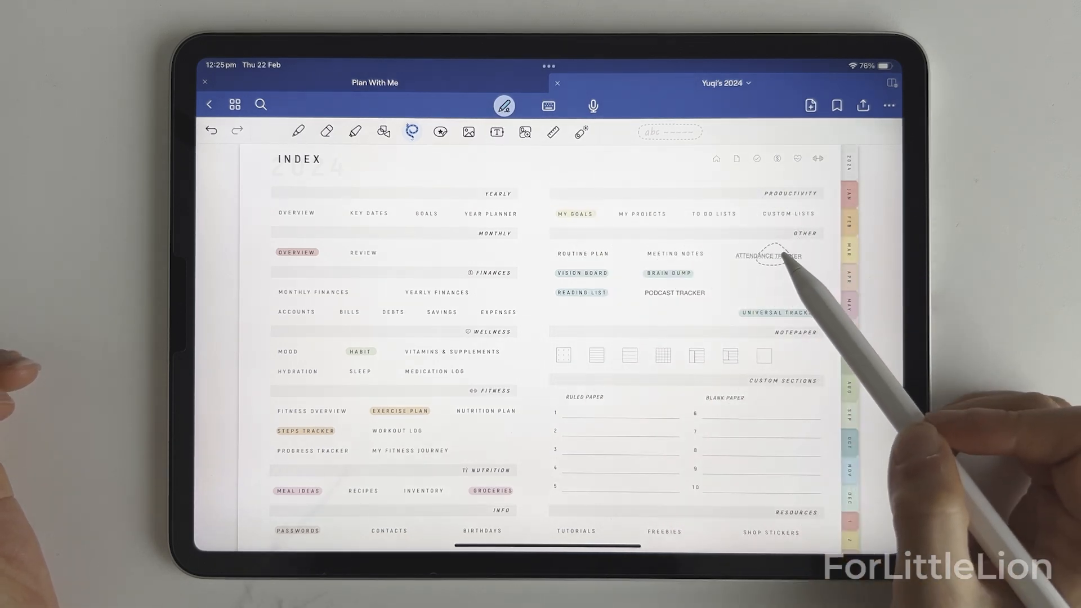
left_click(503, 106)
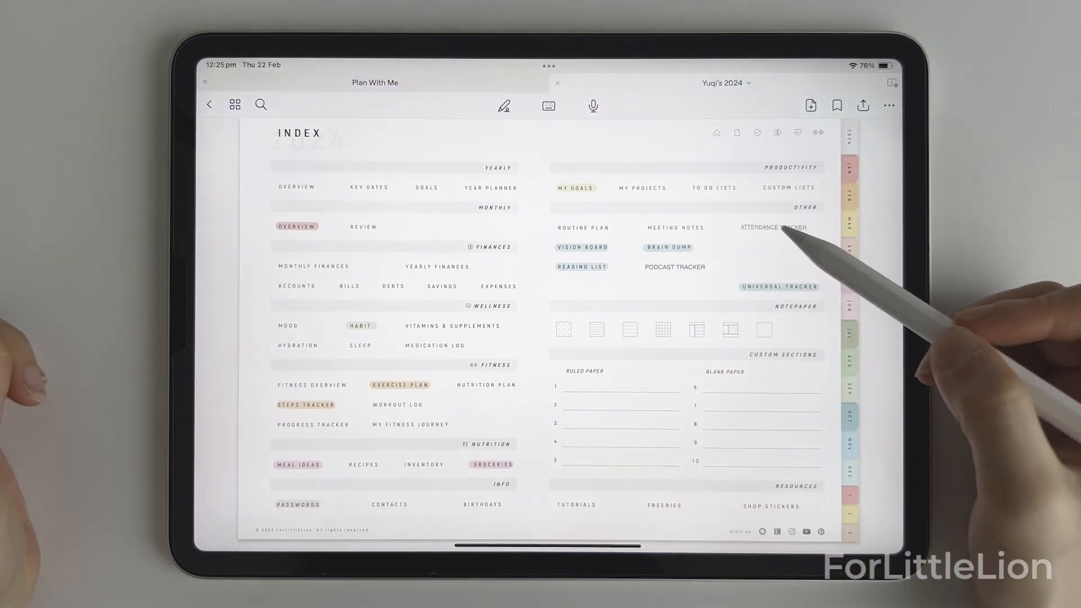
left_click(773, 227)
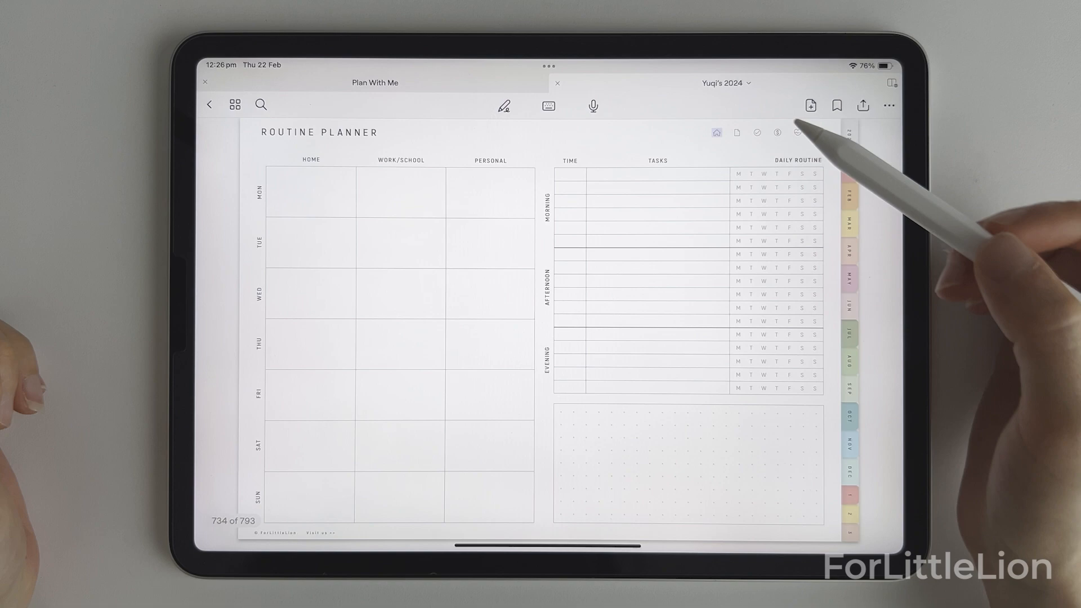
left_click(716, 133)
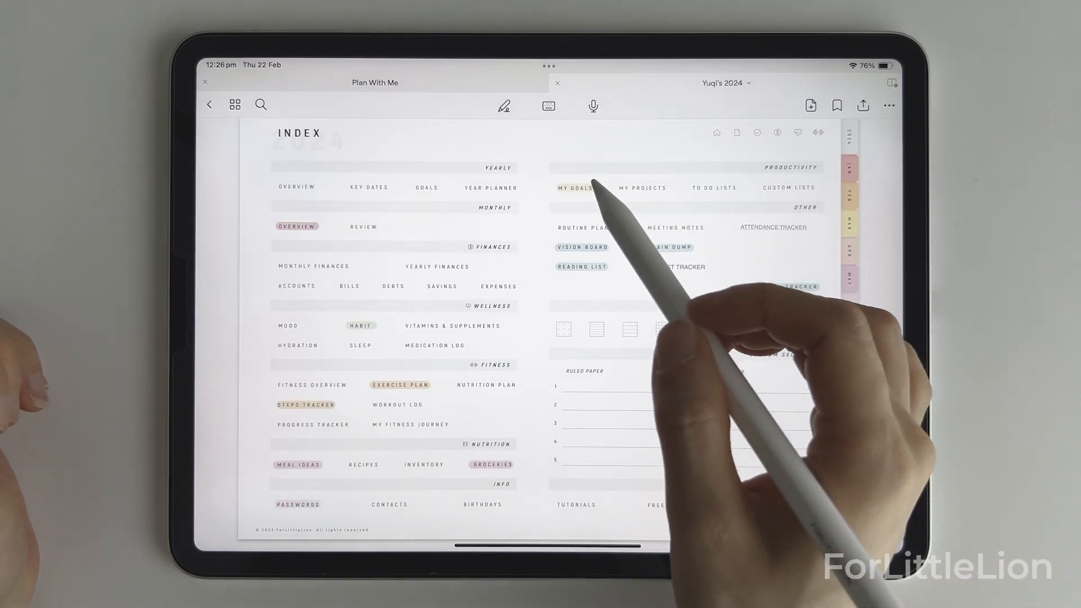
left_click(504, 106)
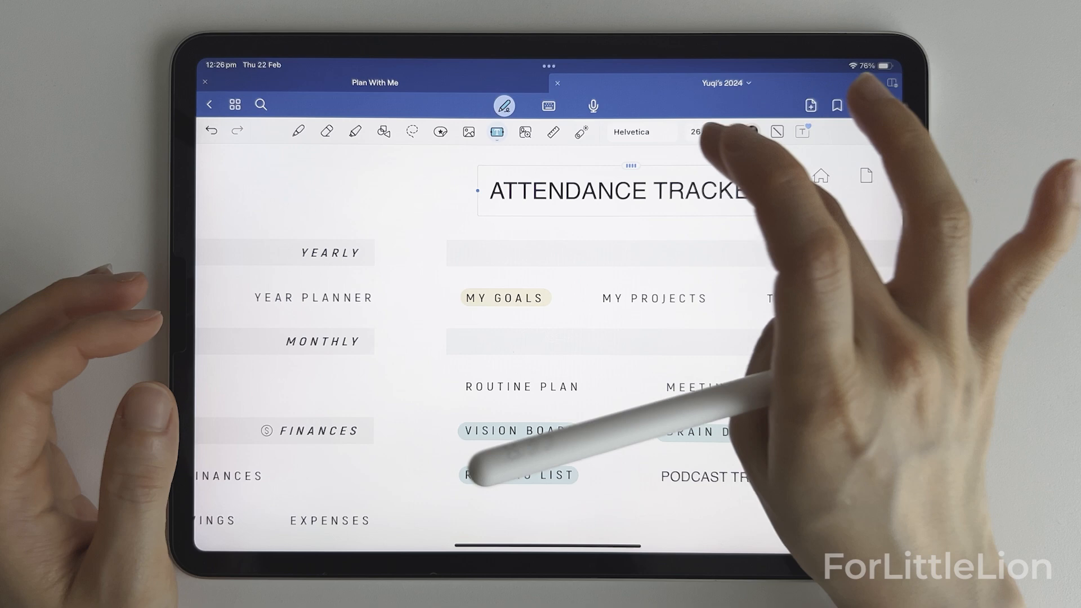
Link the ATTENDANCE TRACKER label to the imported Attendance Tracker page from the Select Page grid
left_click(617, 191)
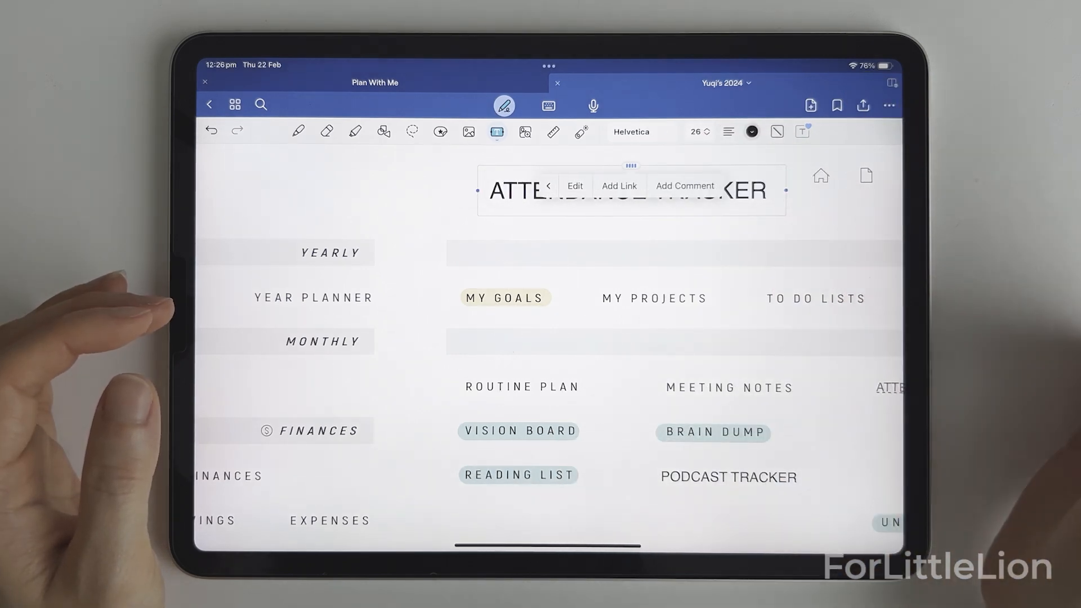
left_click(618, 186)
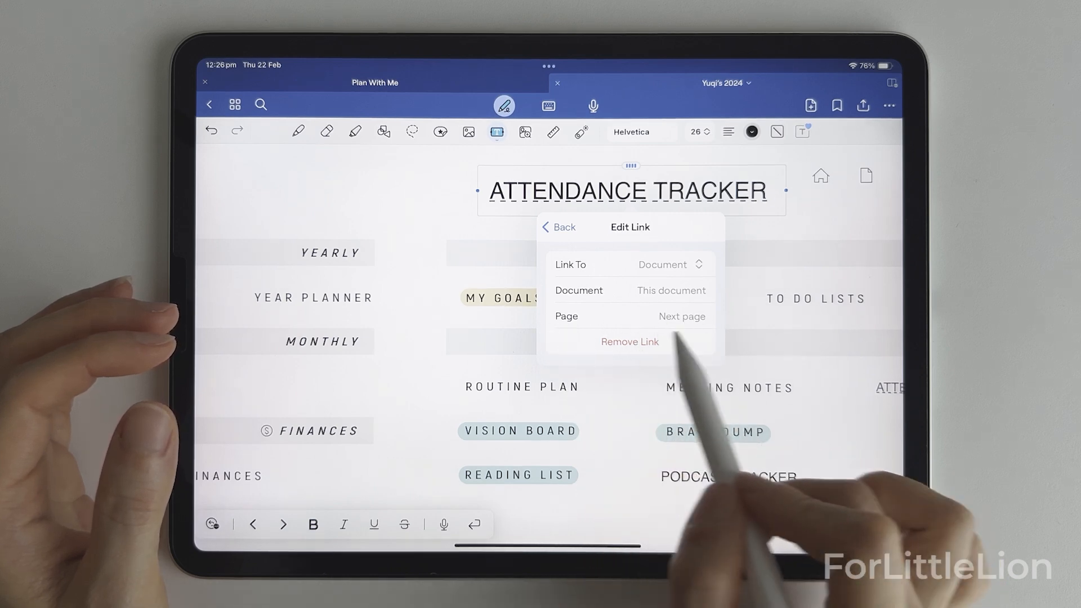
mouse_move(702, 324)
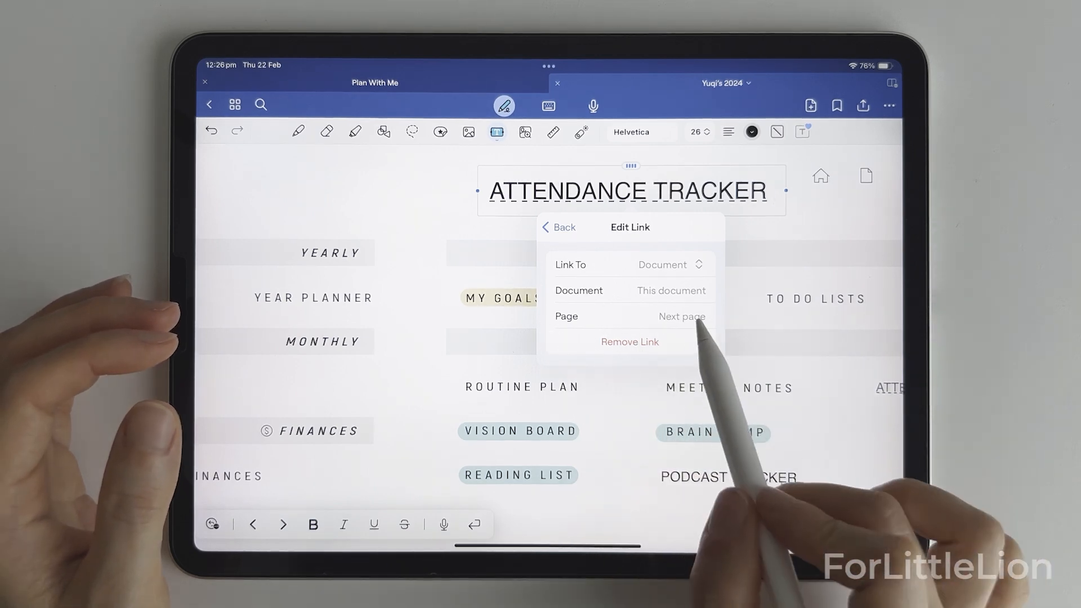
left_click(681, 317)
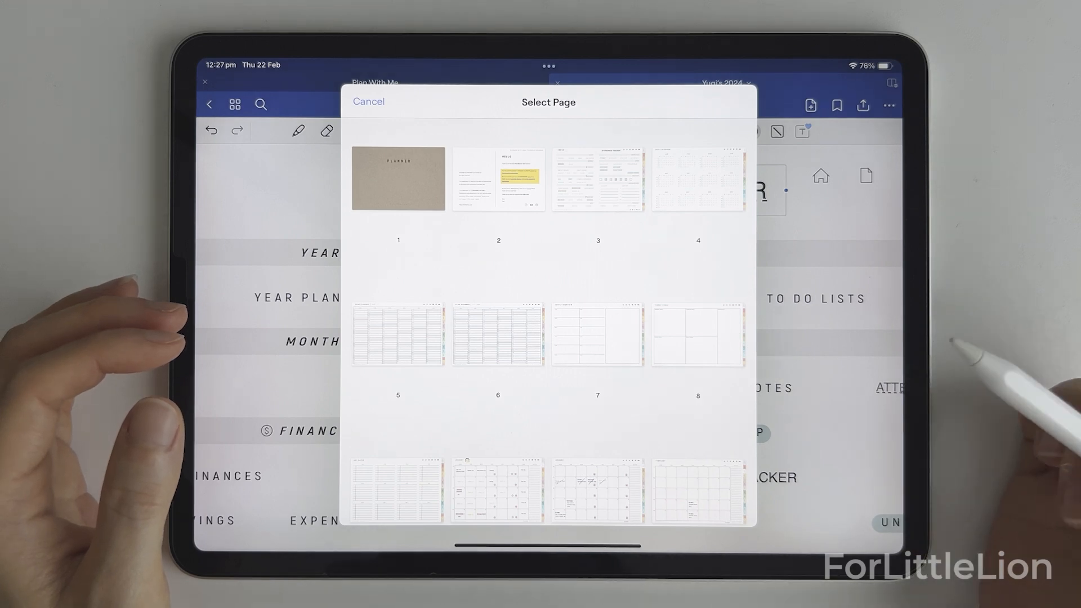
scroll("down", 3)
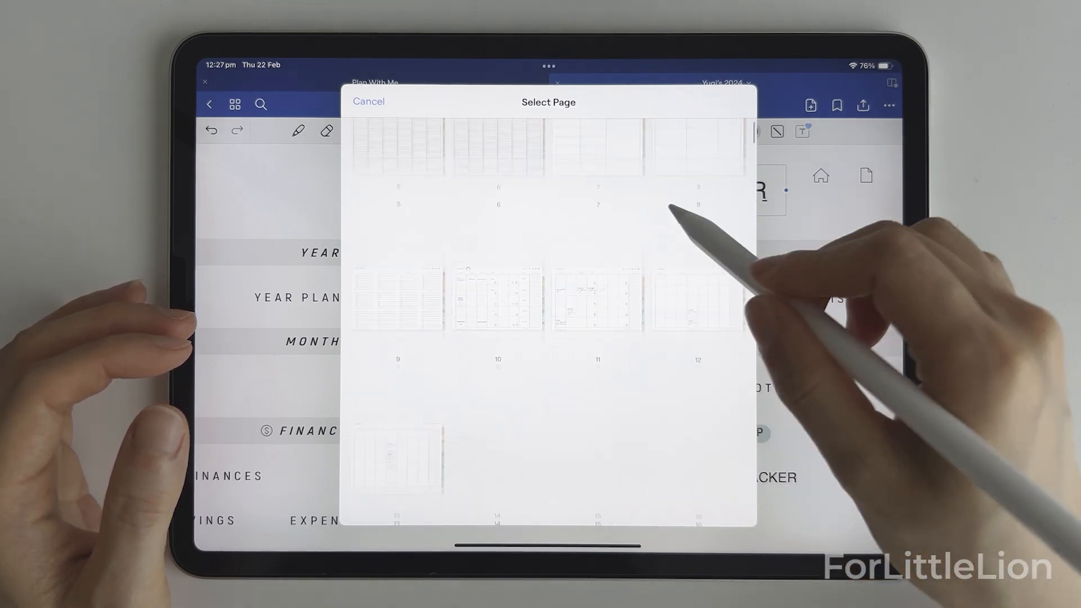
scroll("down", 3)
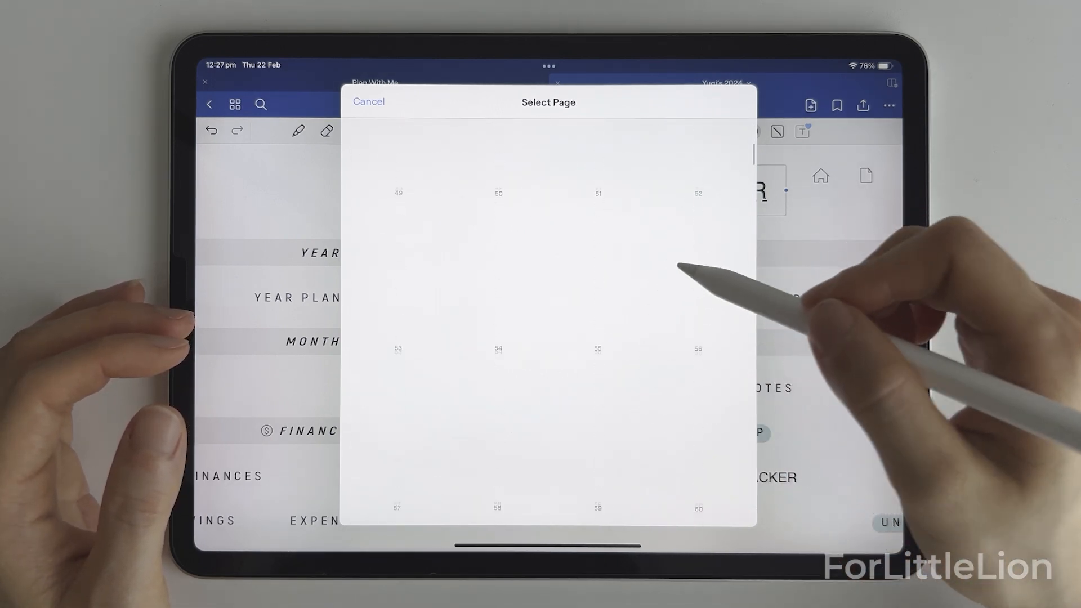
scroll("up", 3)
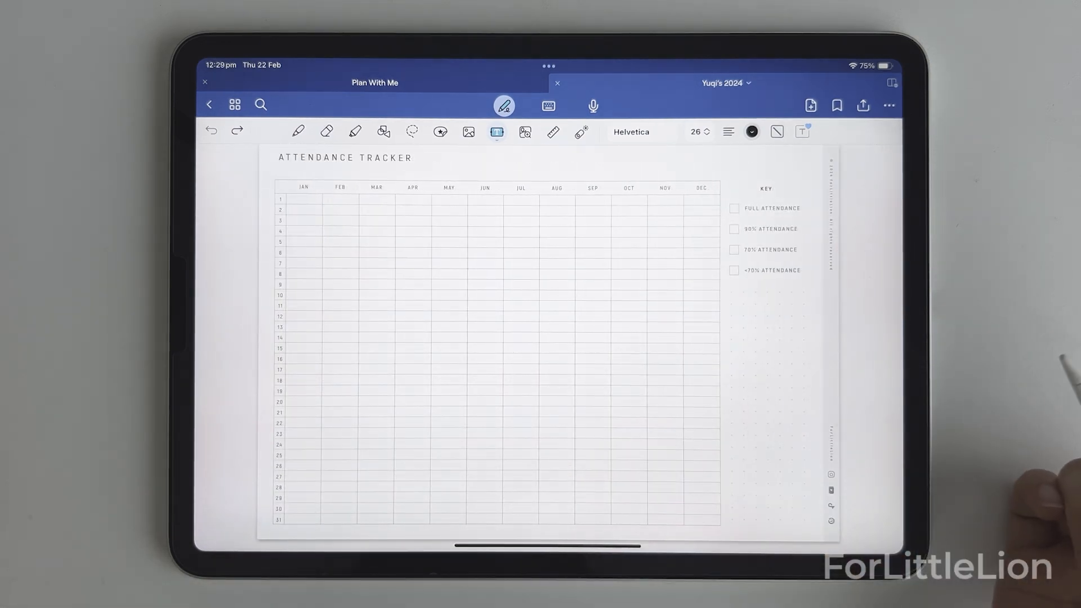
mouse_move(1026, 413)
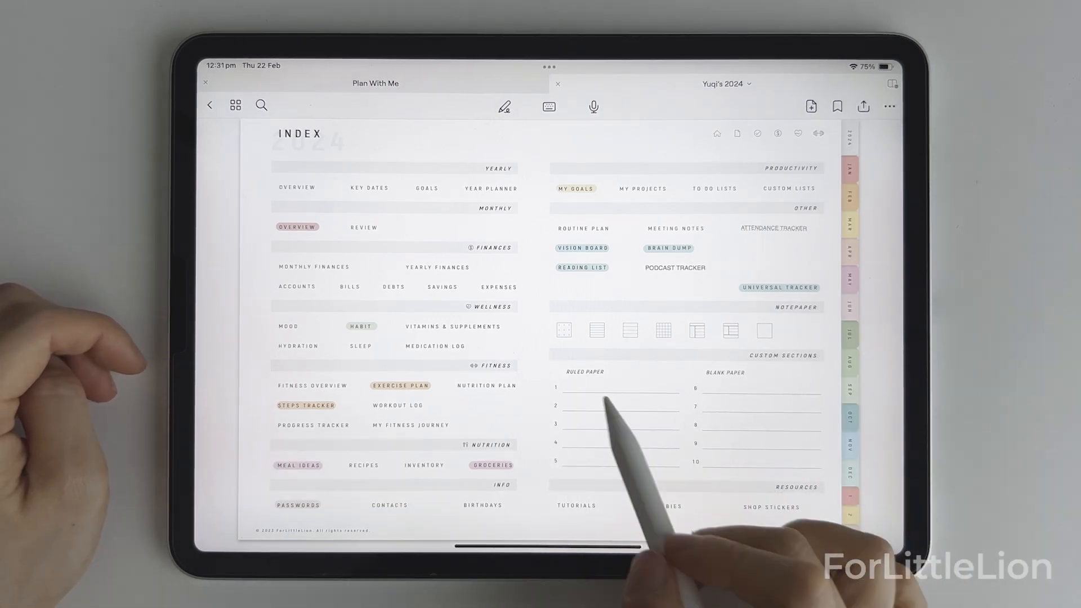
left_click(555, 386)
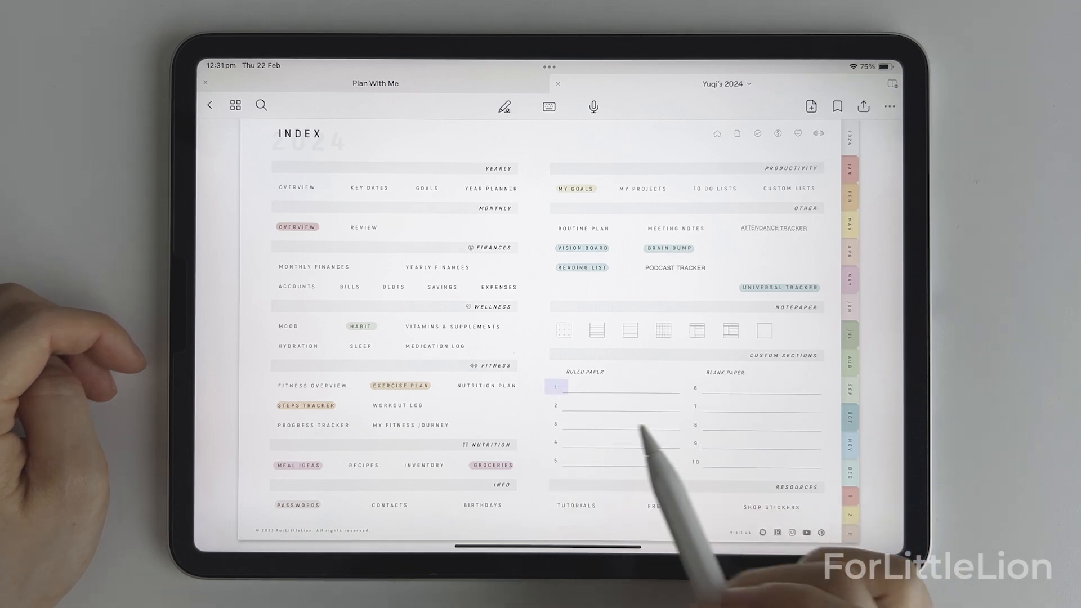
left_click(556, 385)
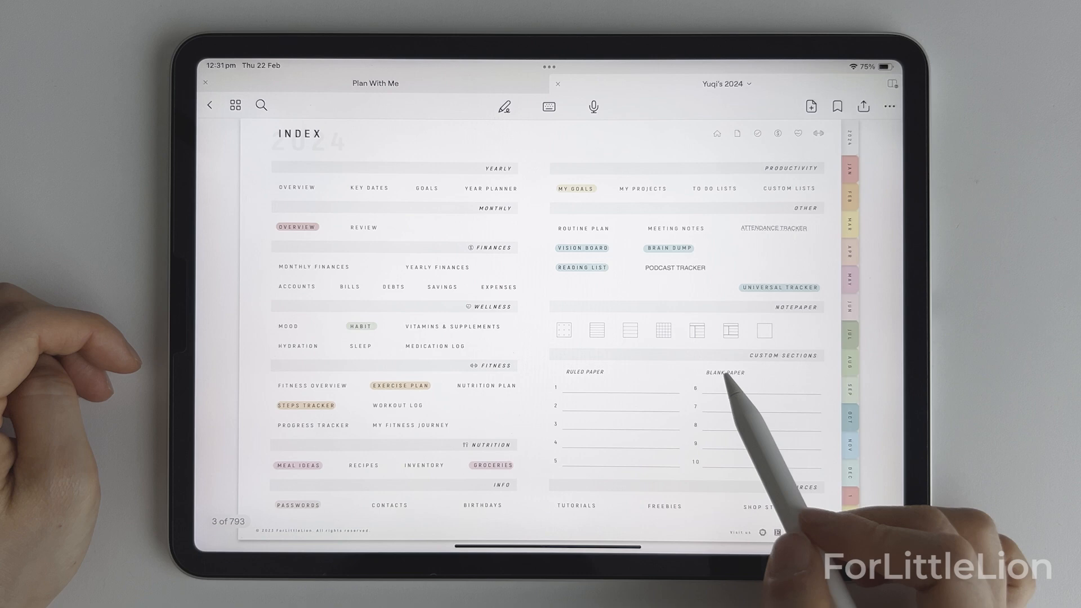
left_click(694, 400)
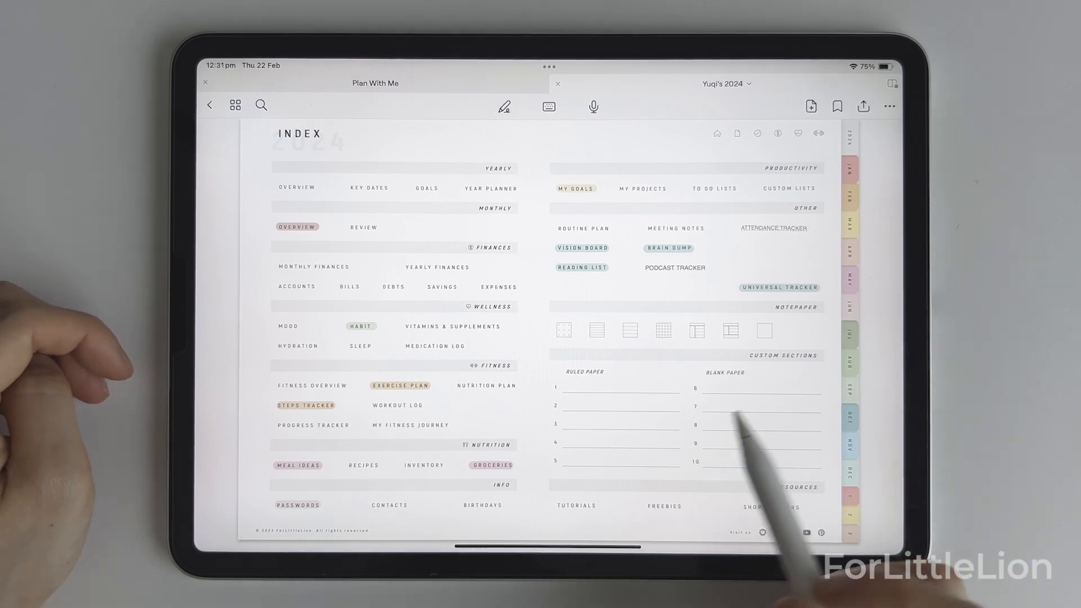
left_click(504, 107)
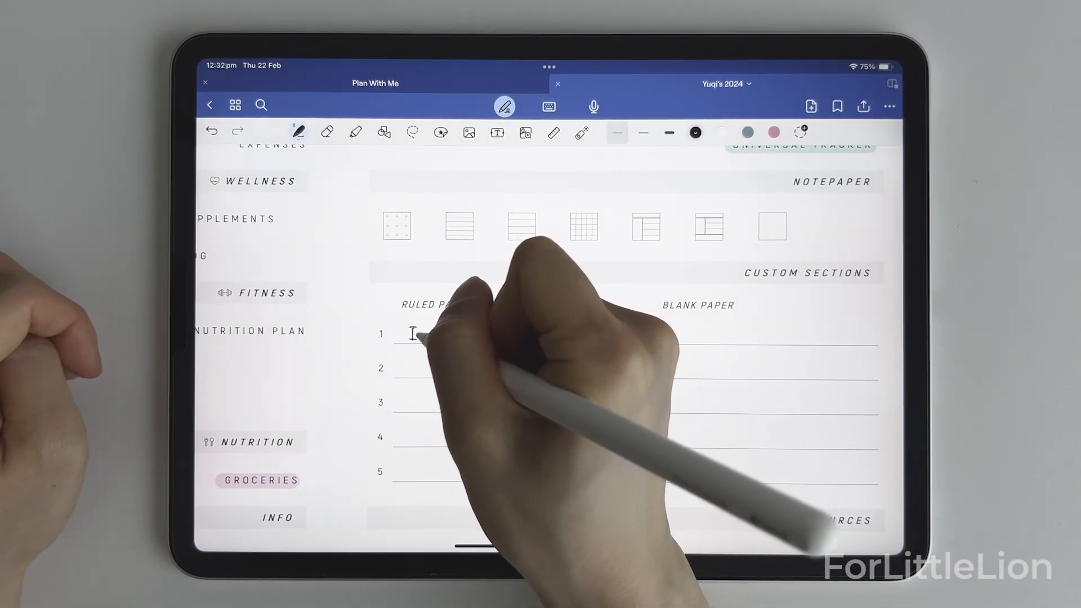
Handwrite section names Insta Ideas and TikTok Ideas, settling on Event for the first custom line
type("Insta Ideas")
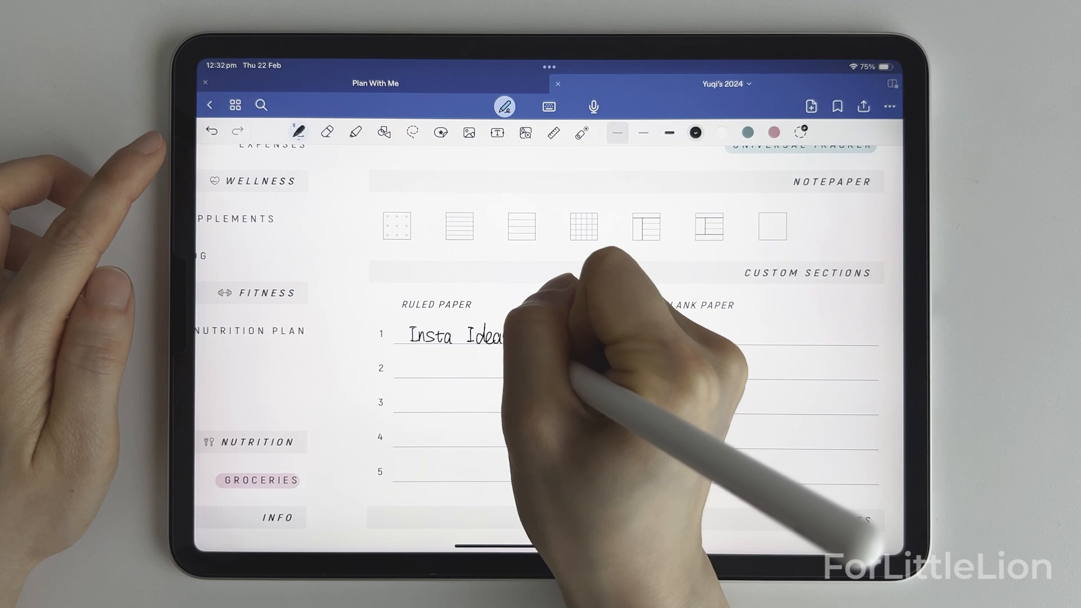
type("TikTok Ideas")
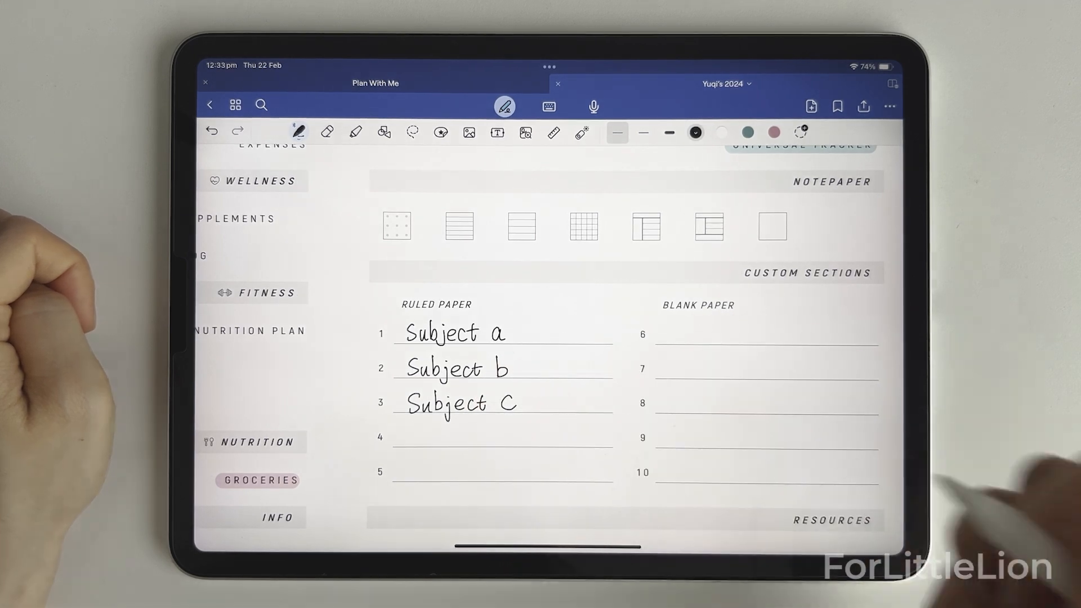
type("Event")
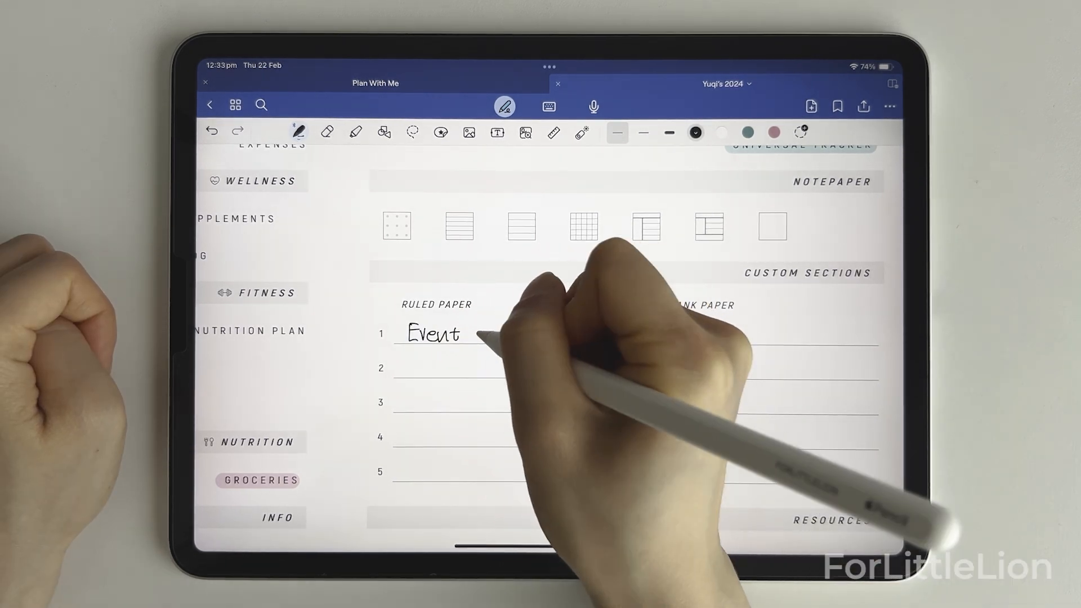